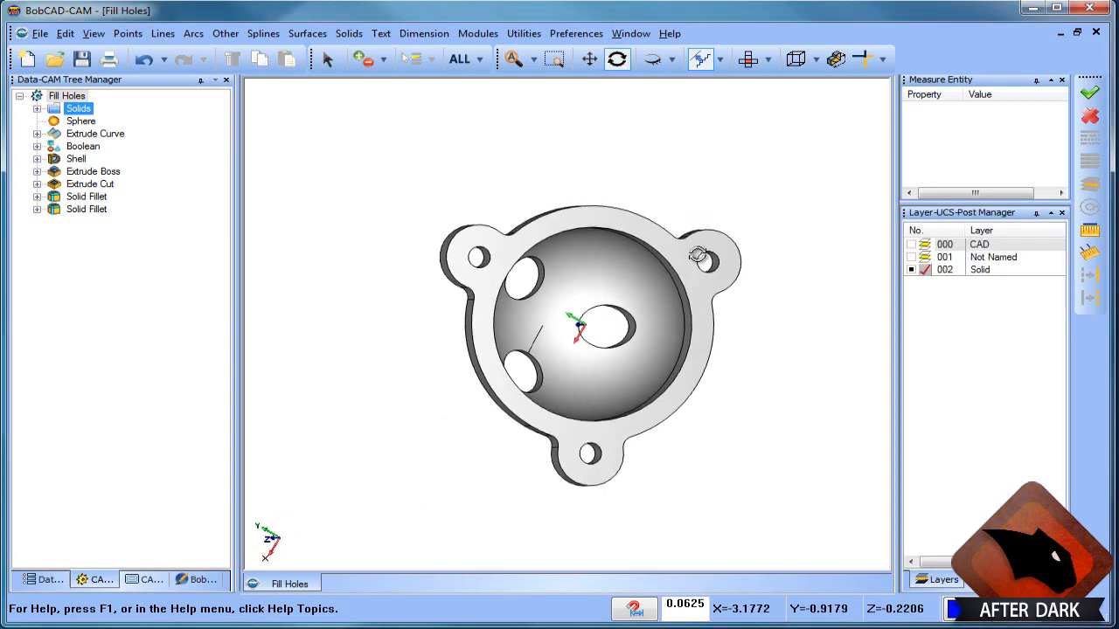
# Inspect the Extrude Cut hole feature, suppressing it and then restoring the hole cut.
pyautogui.moveTo(577, 328); pyautogui.dragTo(685, 260)
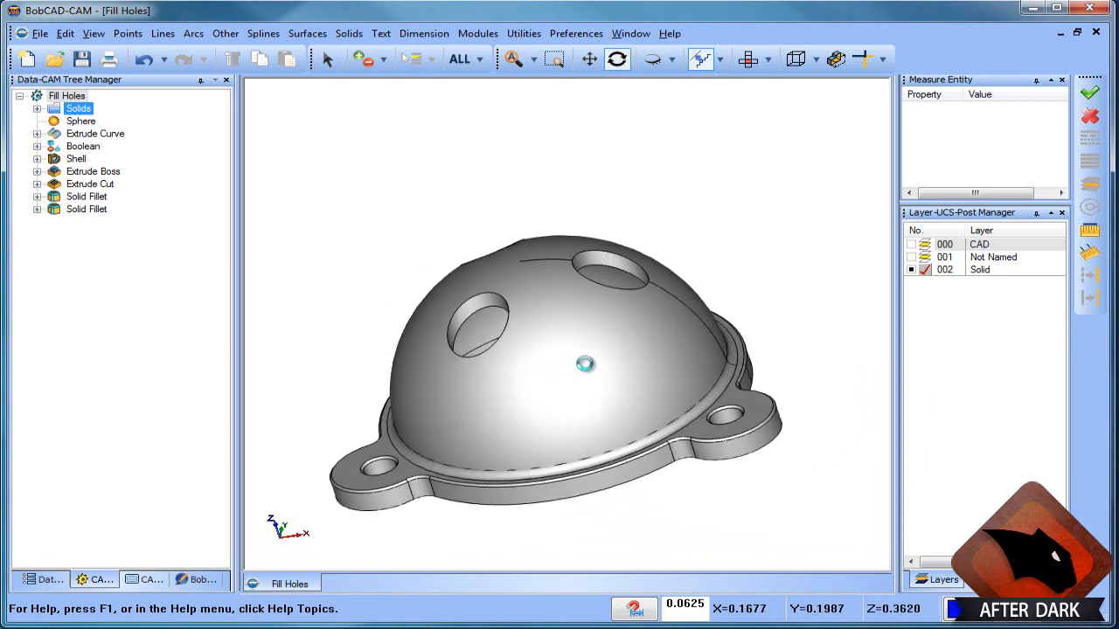
pyautogui.moveTo(584, 364); pyautogui.dragTo(593, 374)
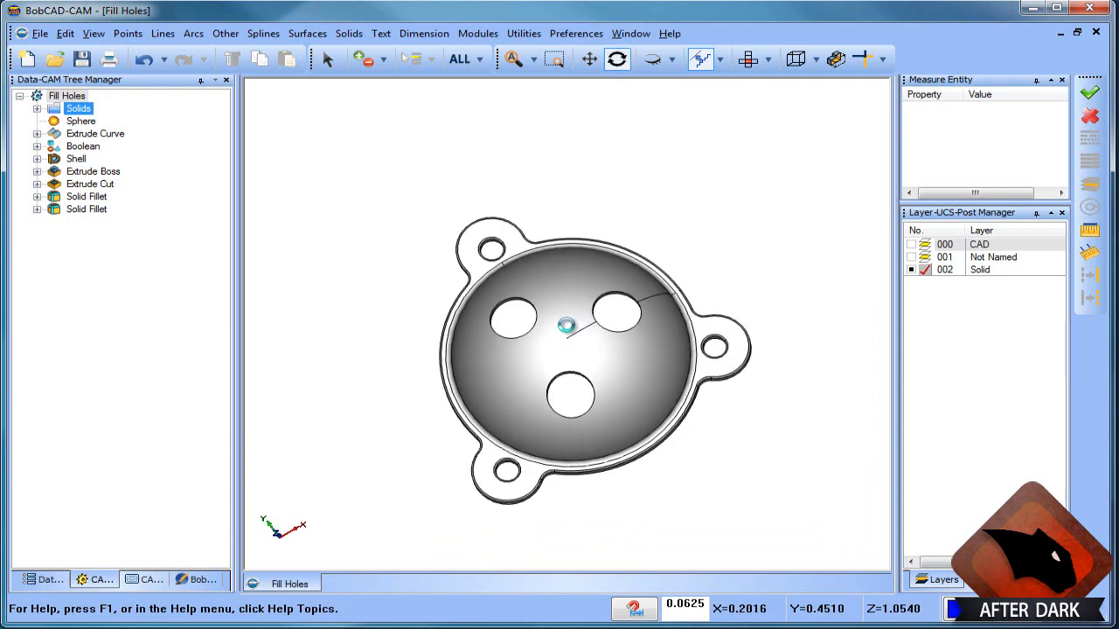
pyautogui.click(90, 185)
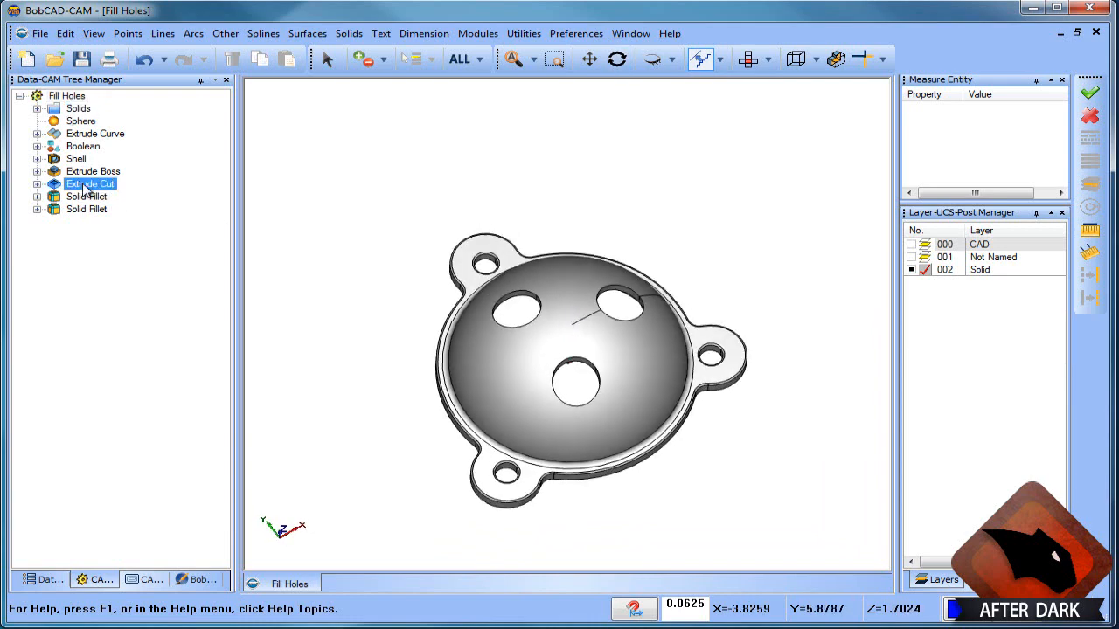
pyautogui.click(68, 95)
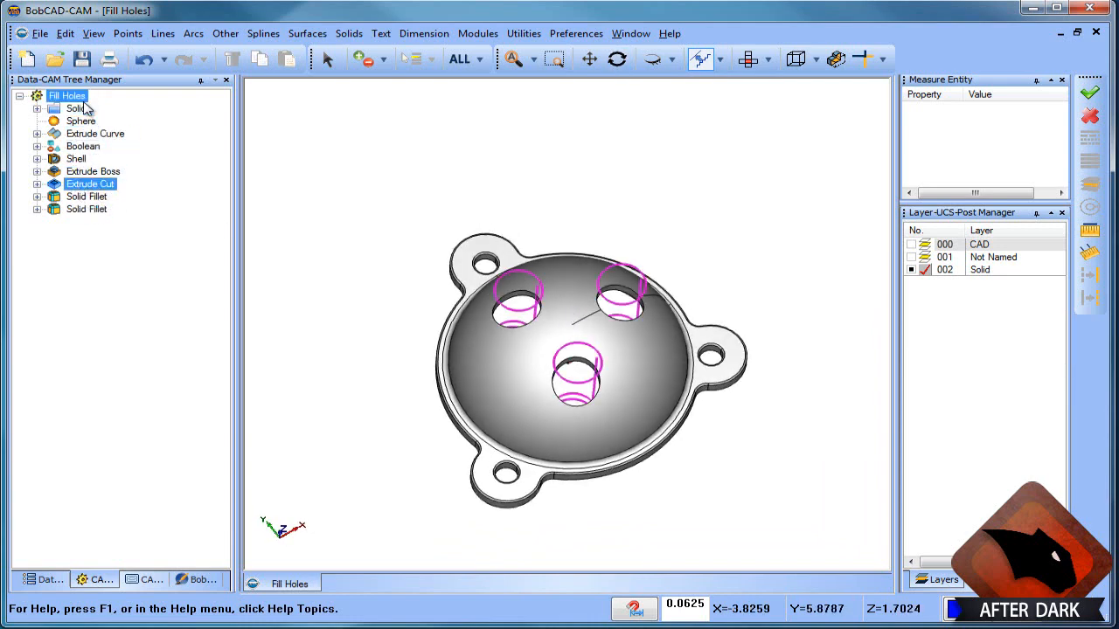
pyautogui.rightClick(90, 184)
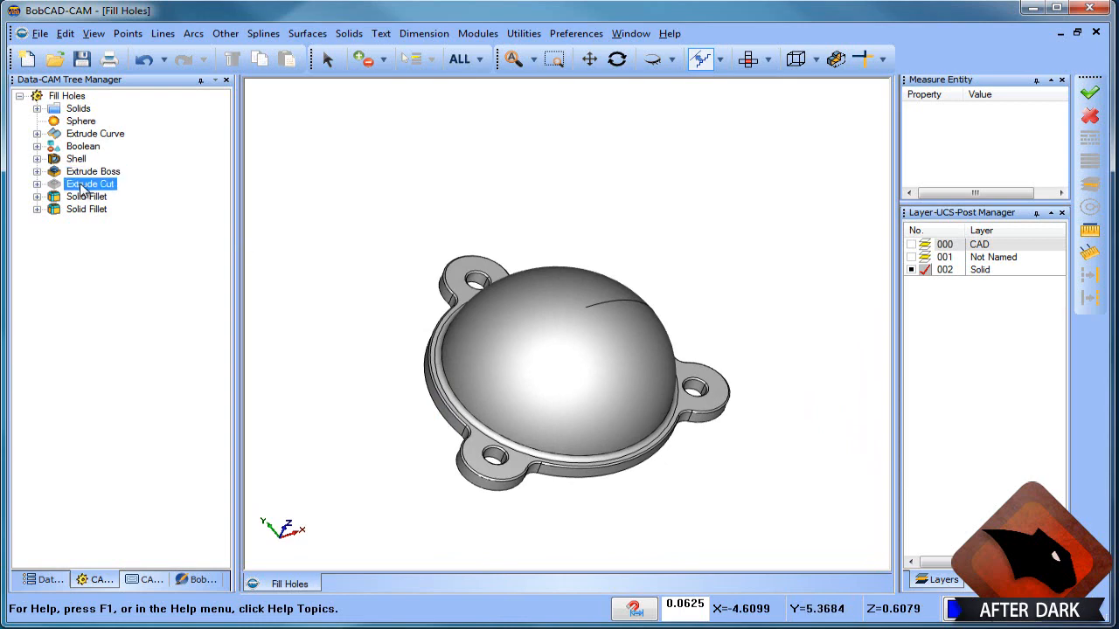
pyautogui.rightClick(91, 184)
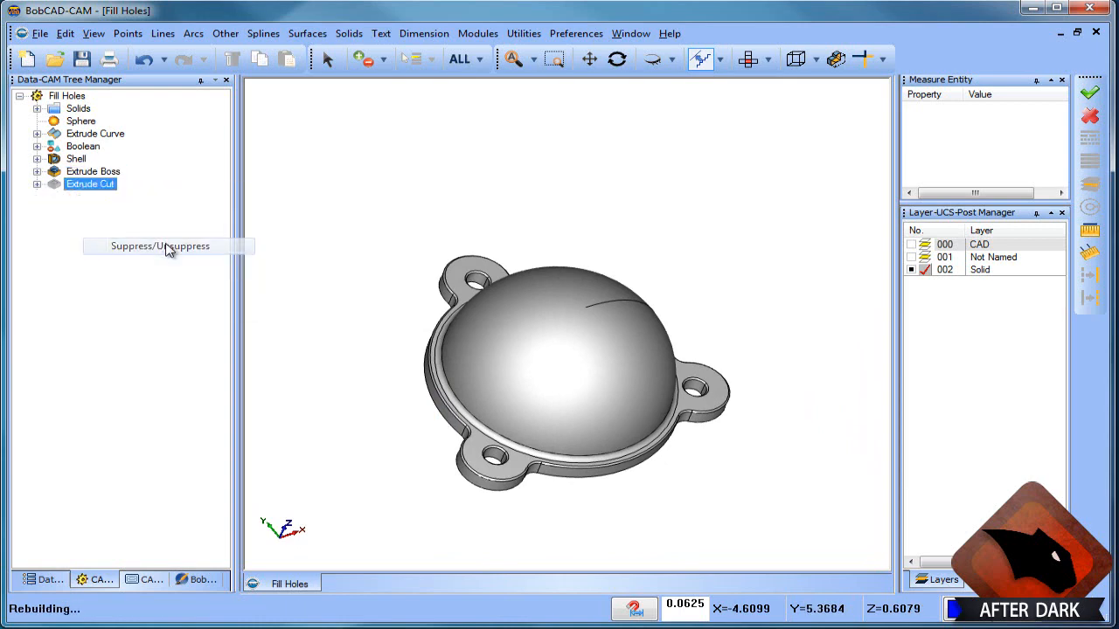
pyautogui.click(160, 246)
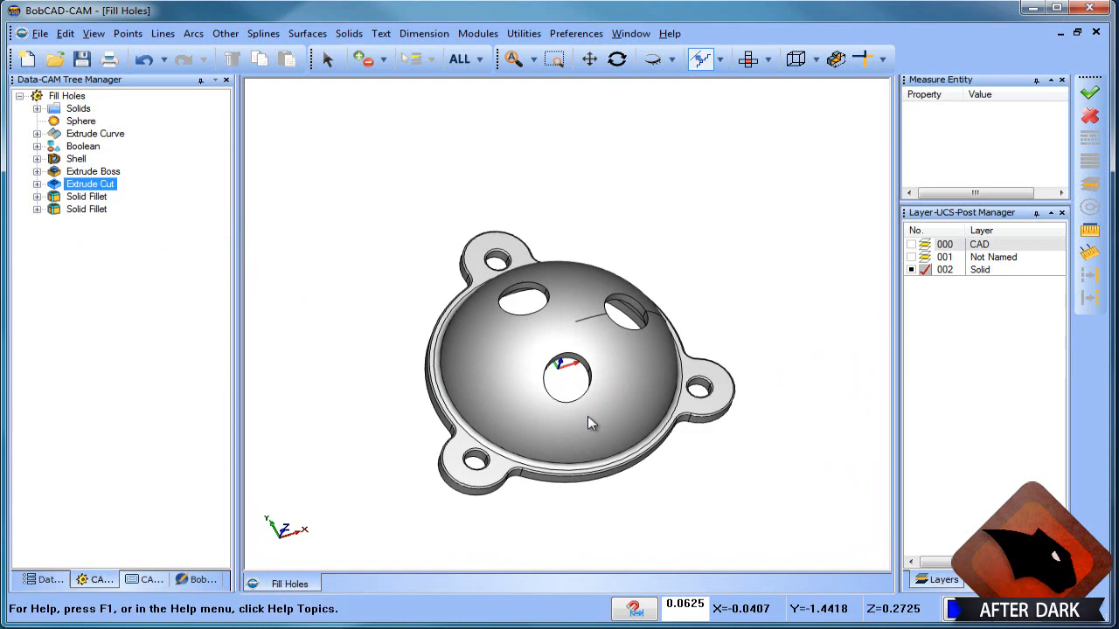
pyautogui.moveTo(569, 388)
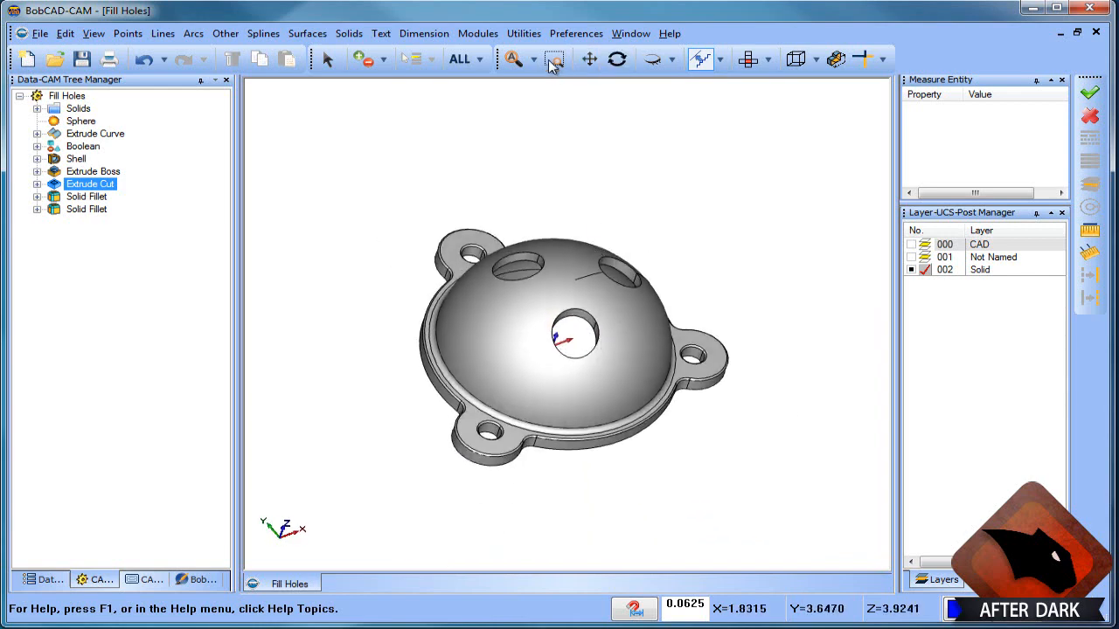
# Unstitch the flange solid into surfaces via Utilities > Stitching.
pyautogui.click(524, 33)
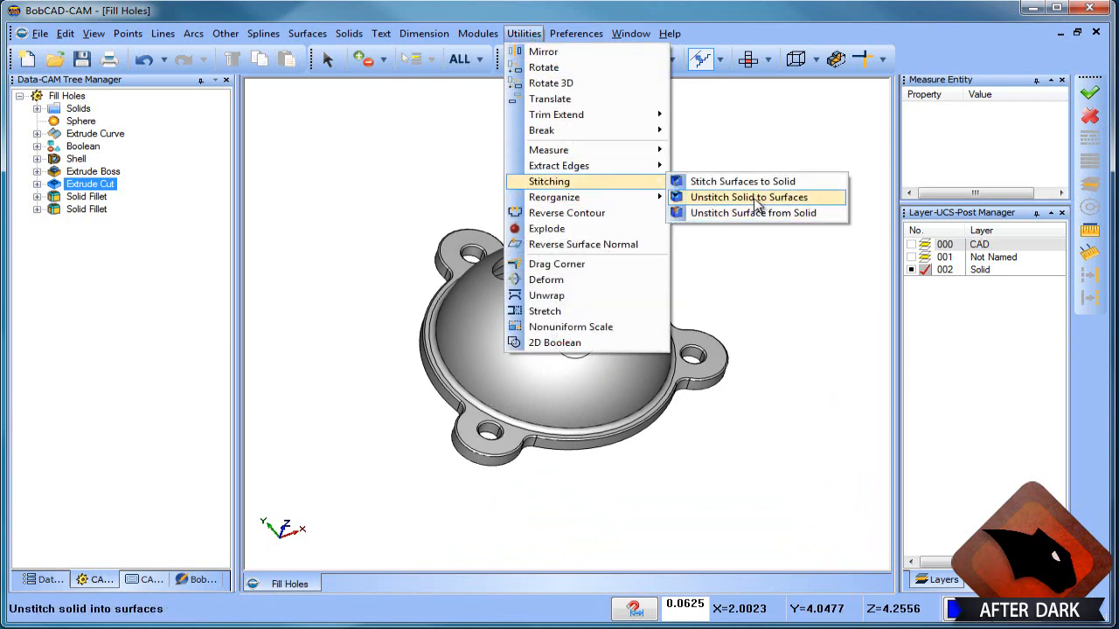
pyautogui.click(749, 197)
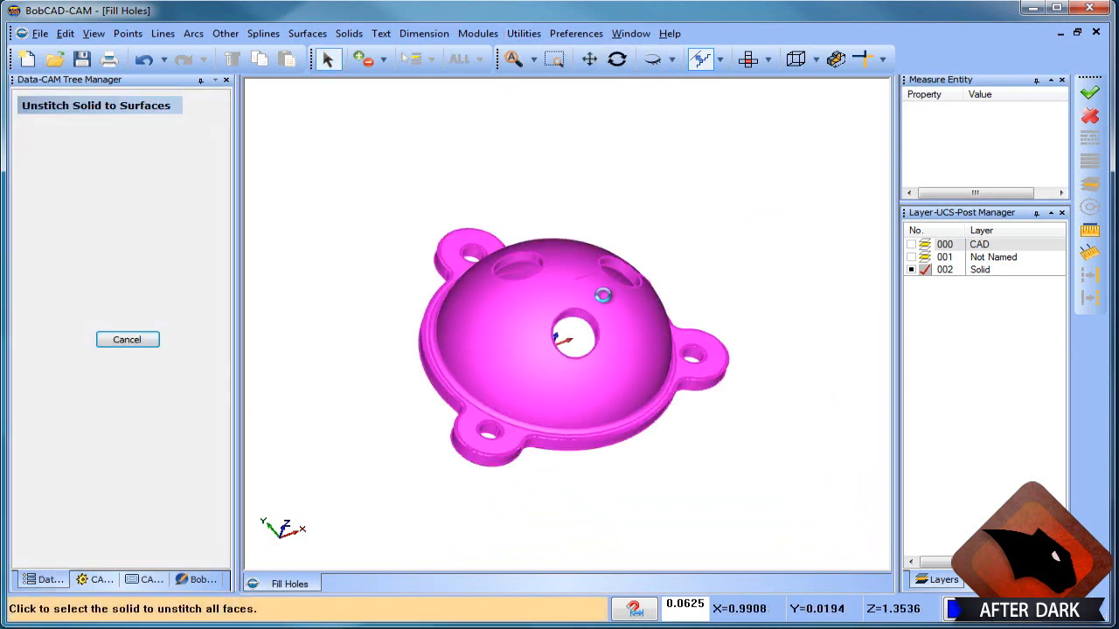
pyautogui.rightClick(564, 341)
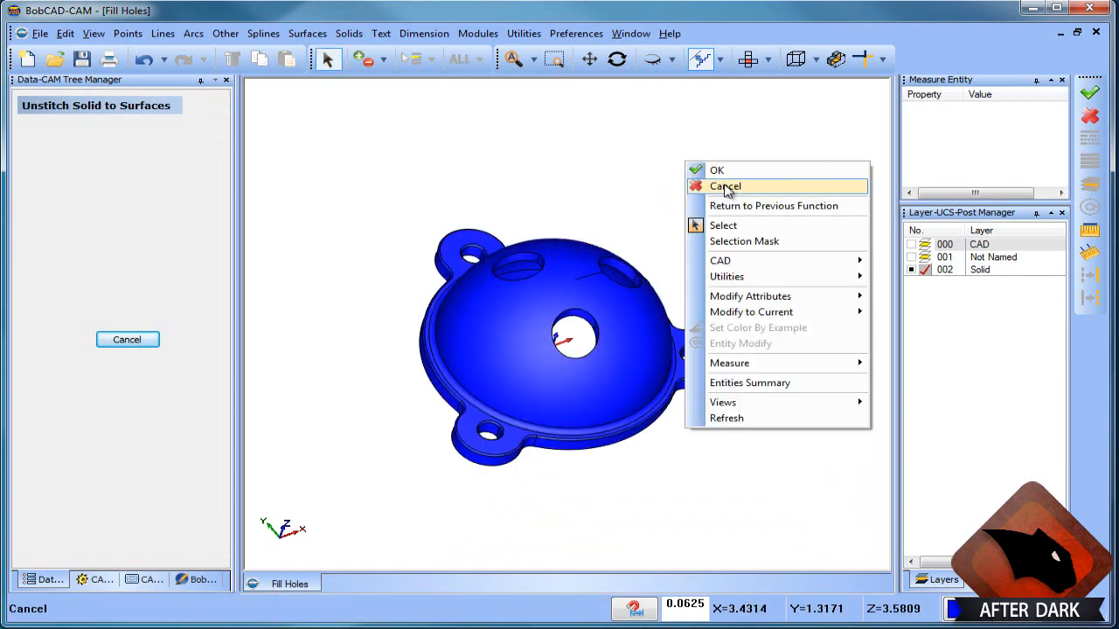
pyautogui.click(726, 186)
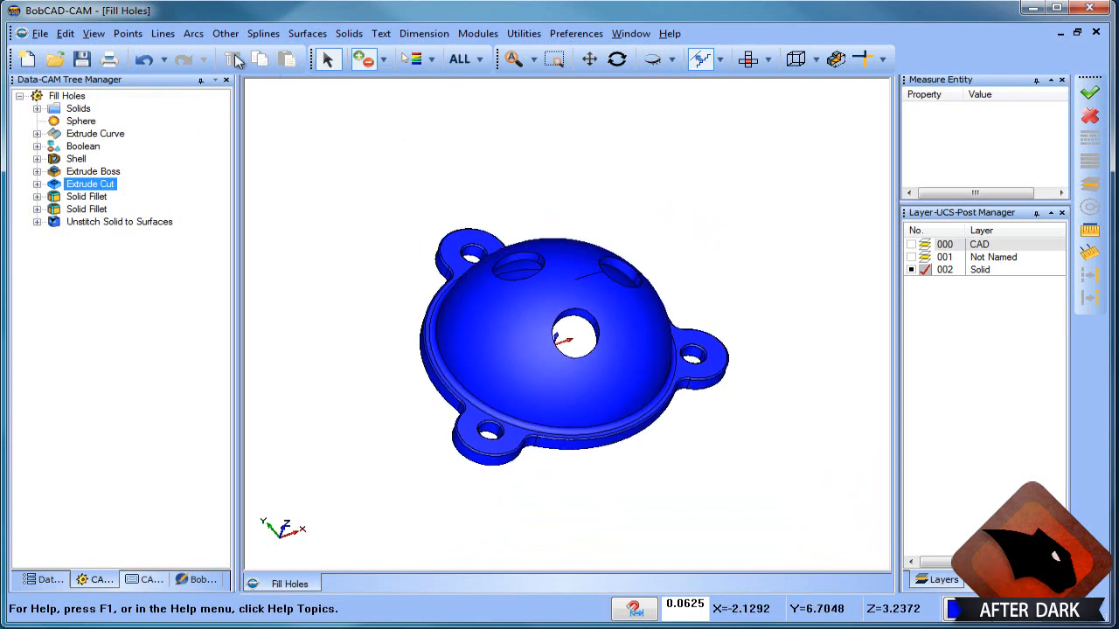
# Untrim the dome surface to fill the holes, then undo the change.
pyautogui.click(307, 33)
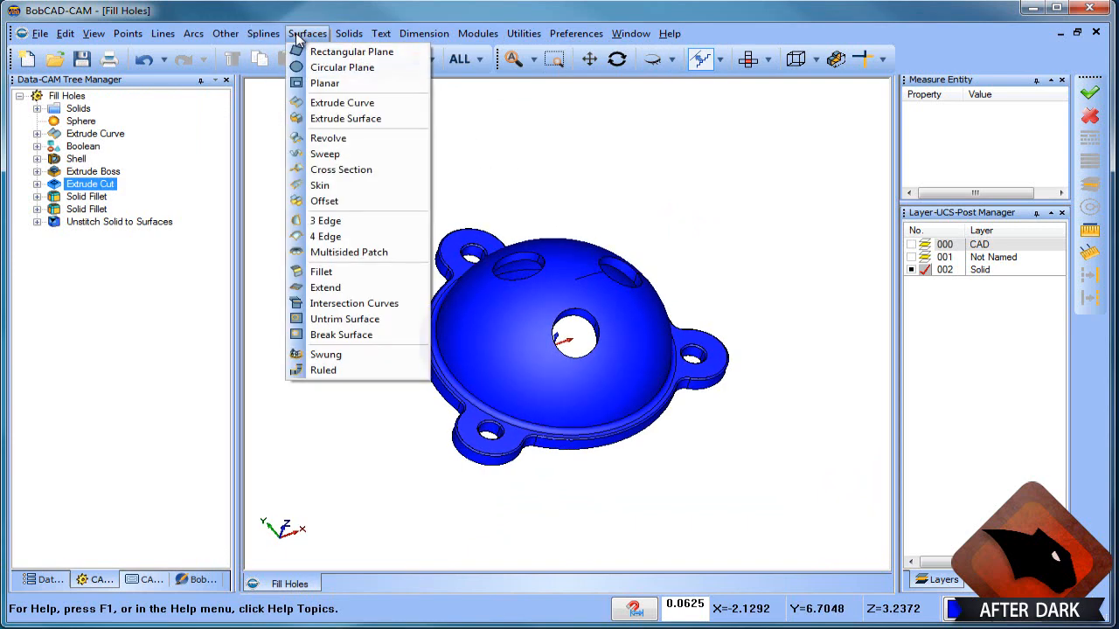
pyautogui.moveTo(359, 319)
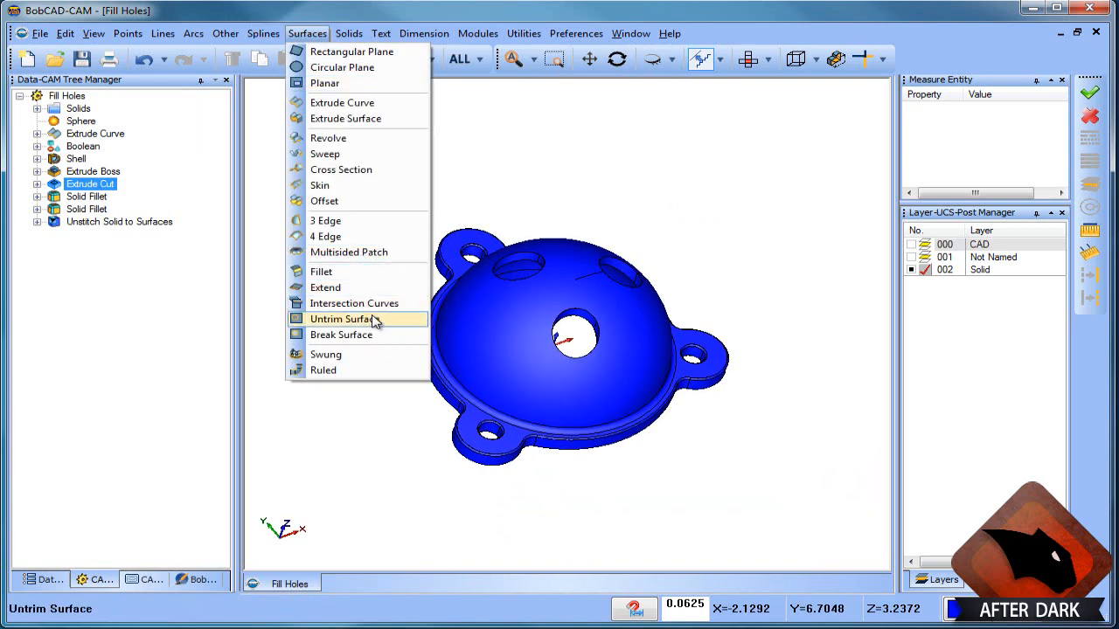
pyautogui.click(341, 318)
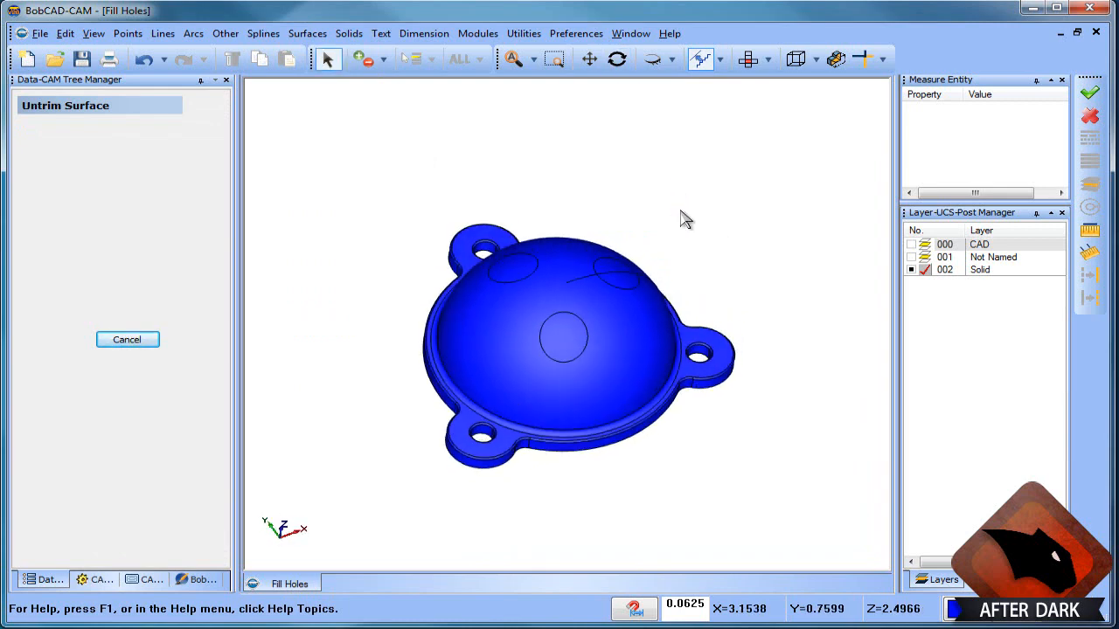
pyautogui.moveTo(254, 121)
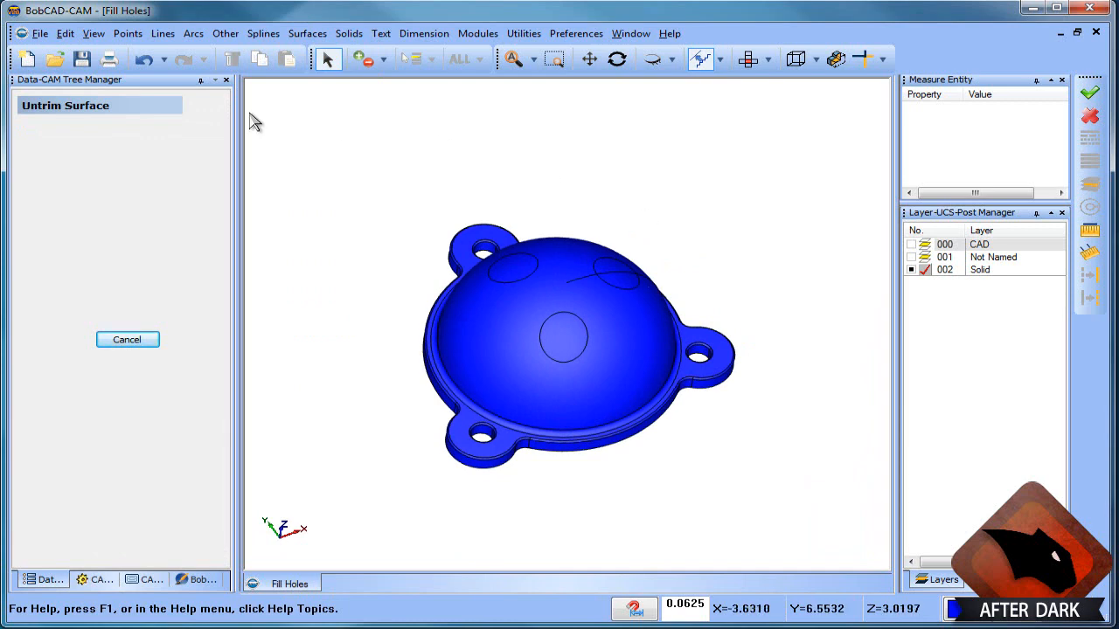
pyautogui.moveTo(148, 58)
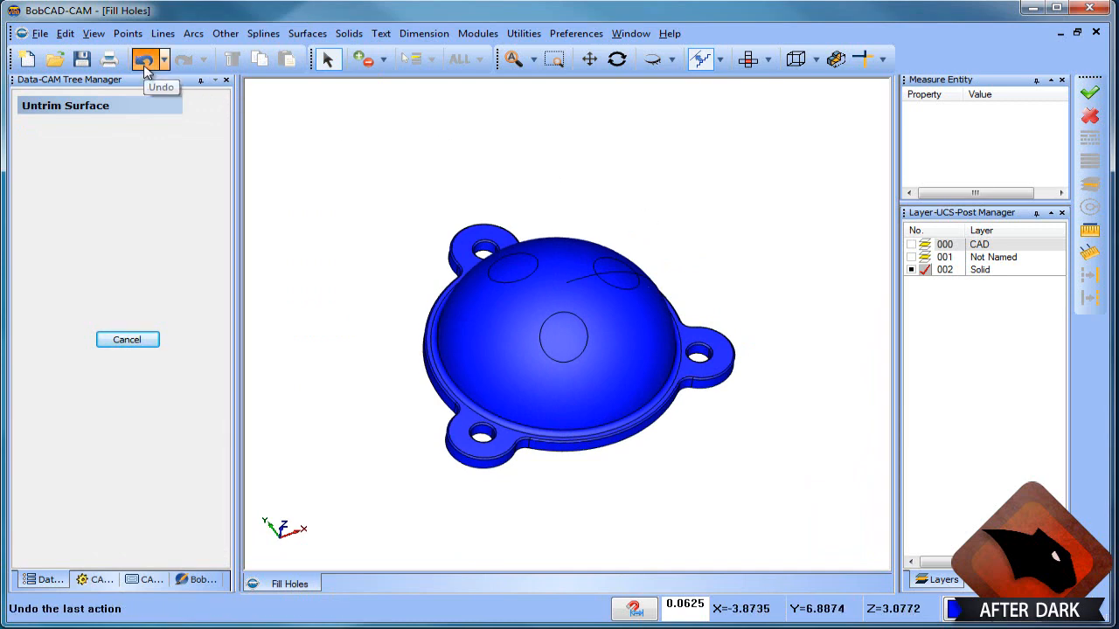
pyautogui.click(145, 58)
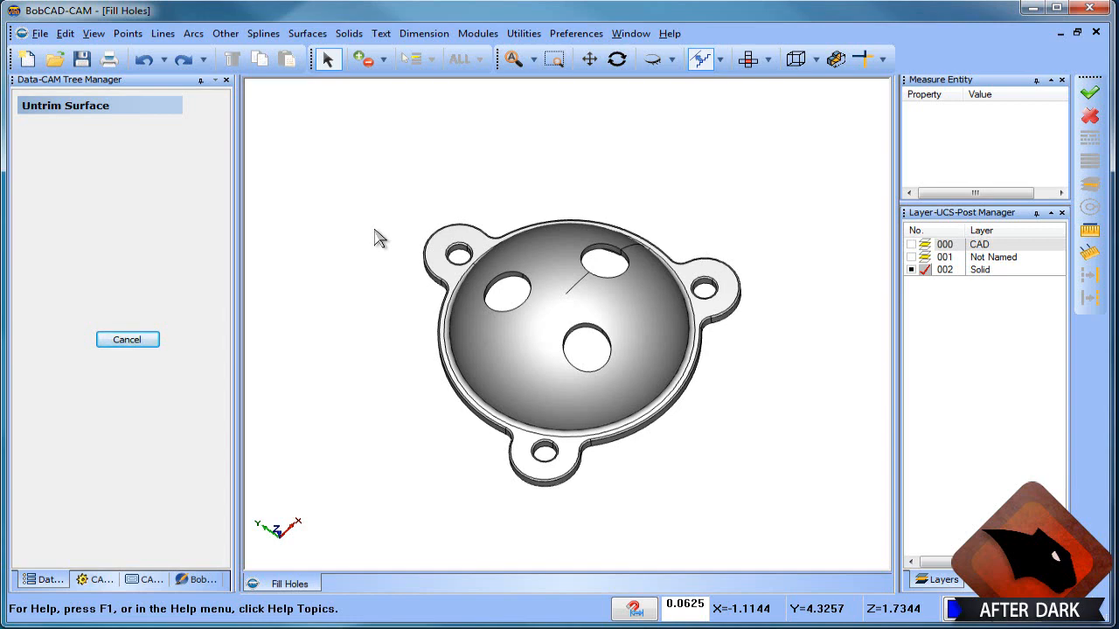
# Leave Untrim Surface and start extracting the central dome hole's rim edge.
pyautogui.click(542, 306)
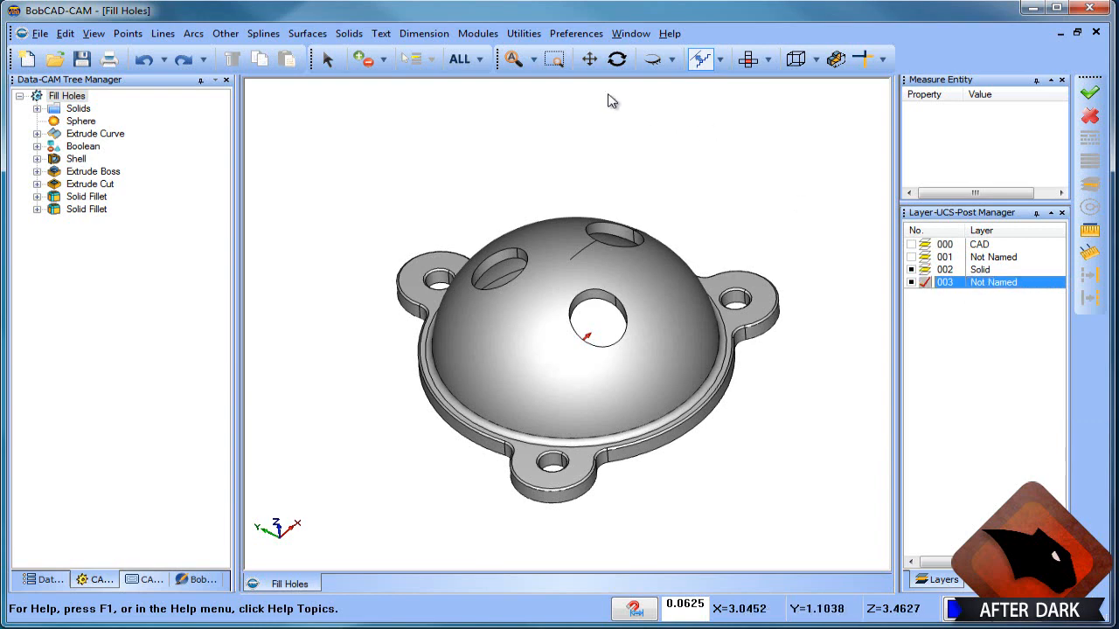
pyautogui.click(524, 33)
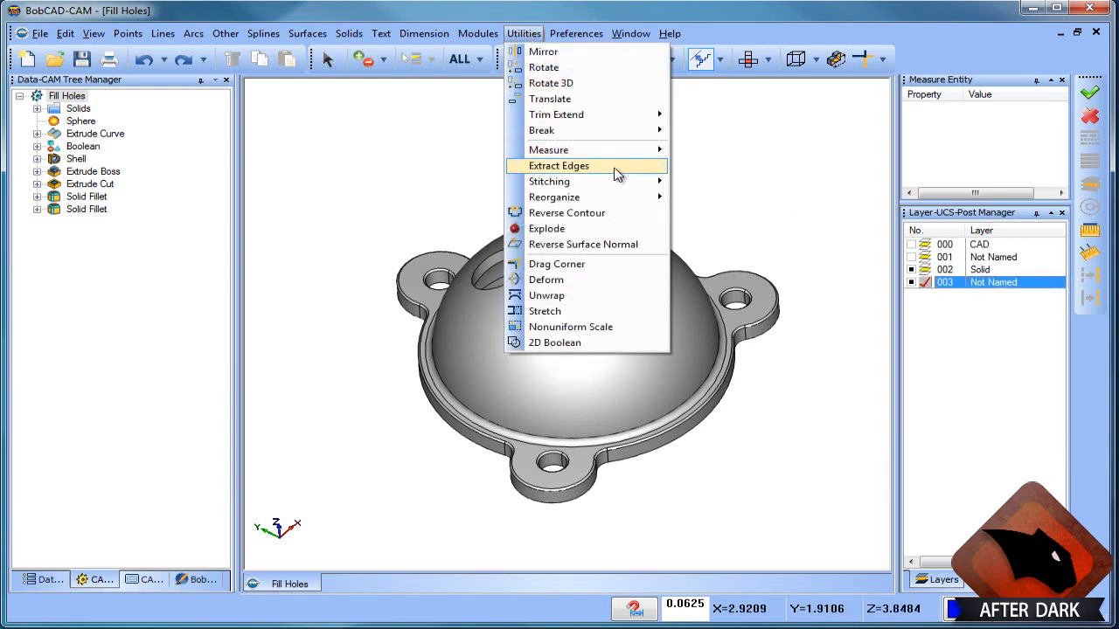
pyautogui.click(559, 165)
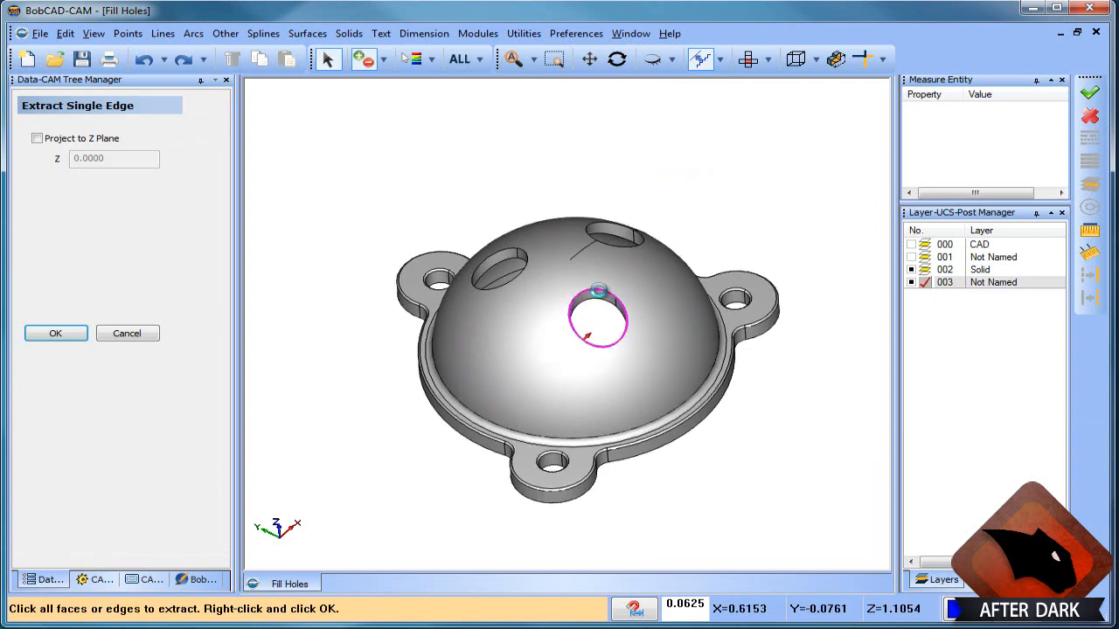
pyautogui.moveTo(730, 186)
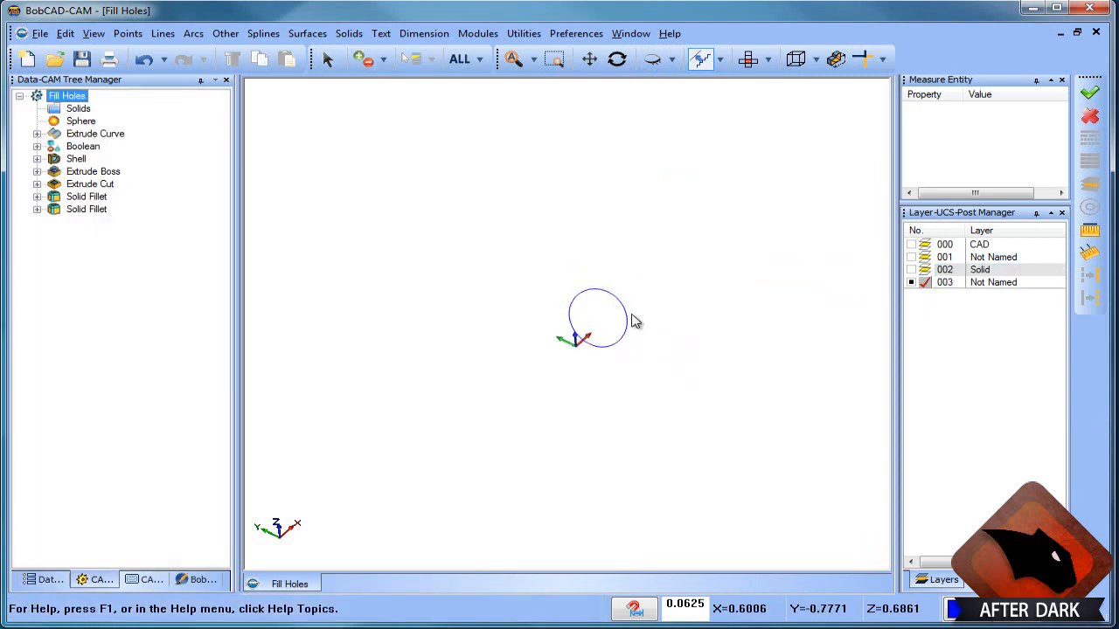
pyautogui.moveTo(528, 250)
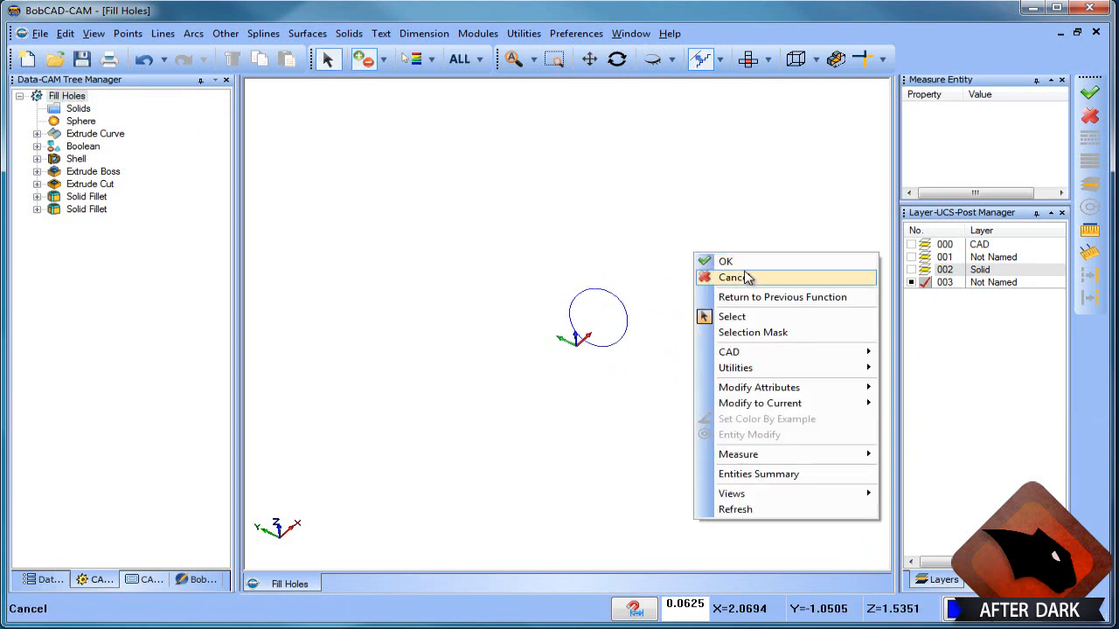
# Finish extracting the hole rim circle, briefly starting and cancelling the Divide command.
pyautogui.click(732, 277)
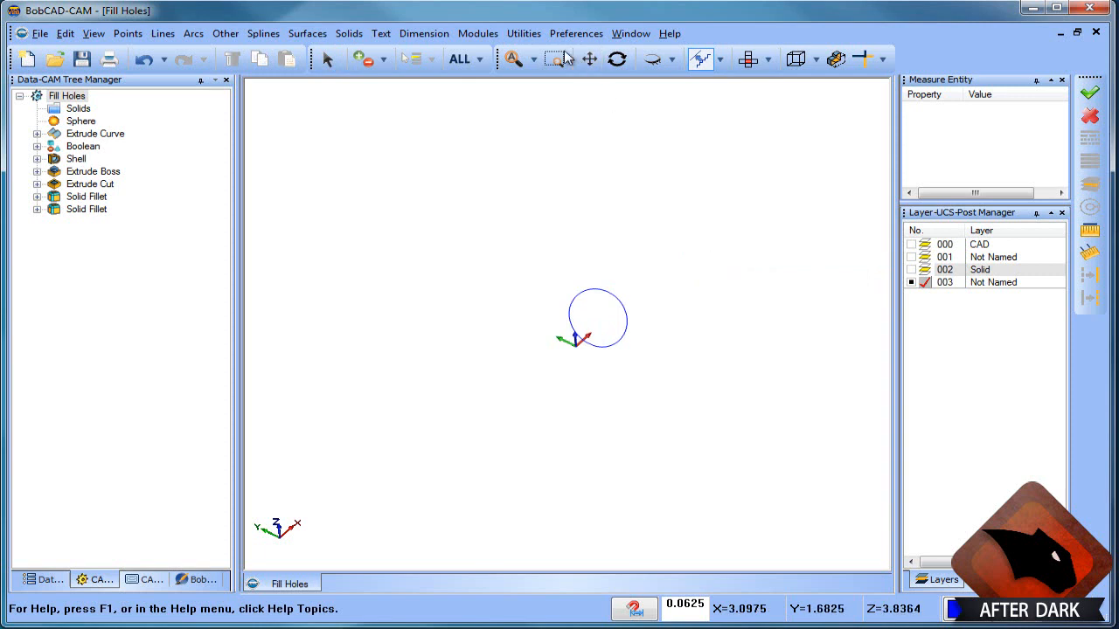
pyautogui.click(524, 33)
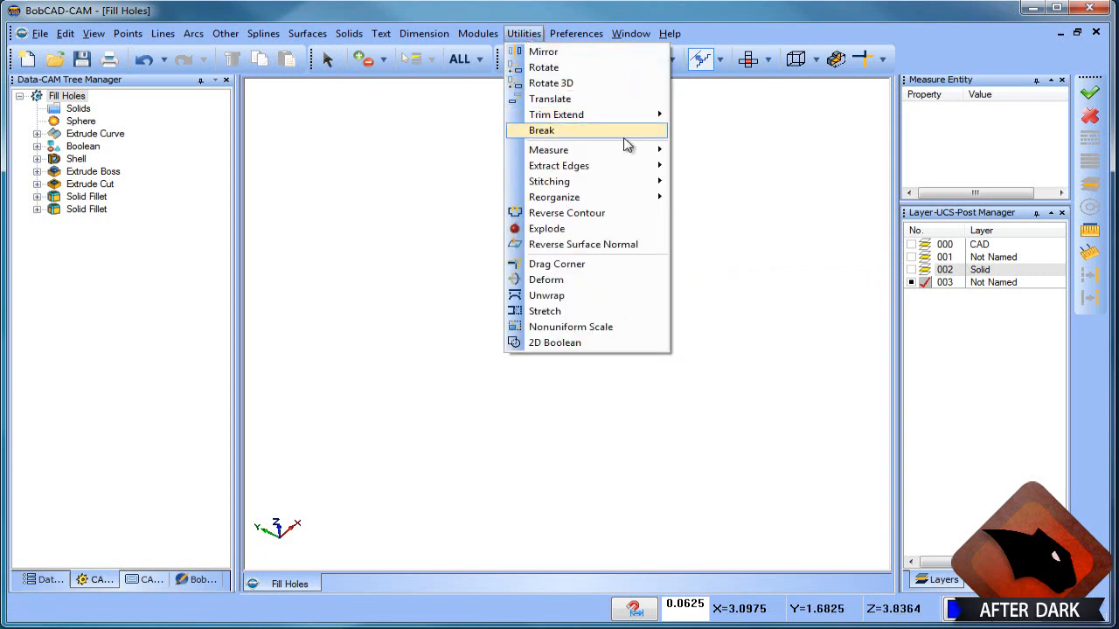
pyautogui.click(541, 130)
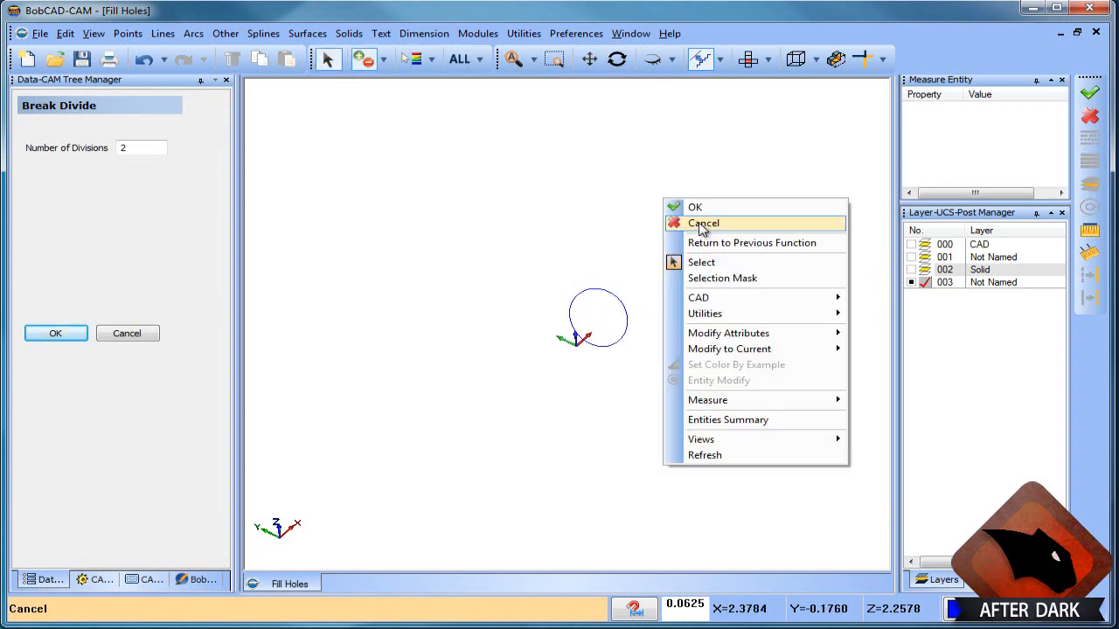
pyautogui.click(704, 223)
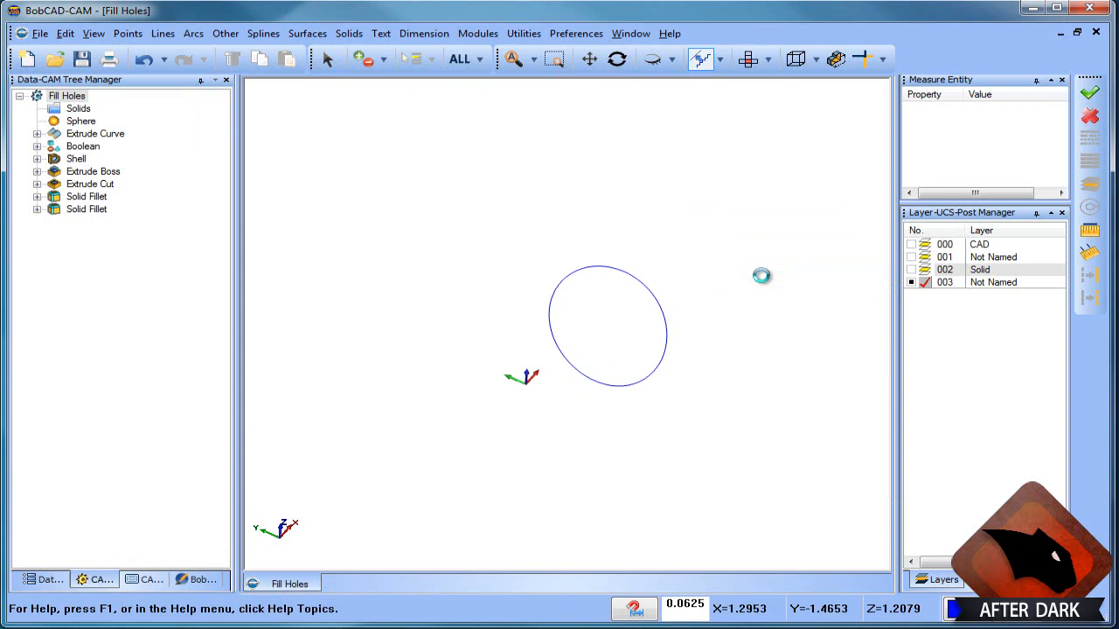
pyautogui.moveTo(673, 319)
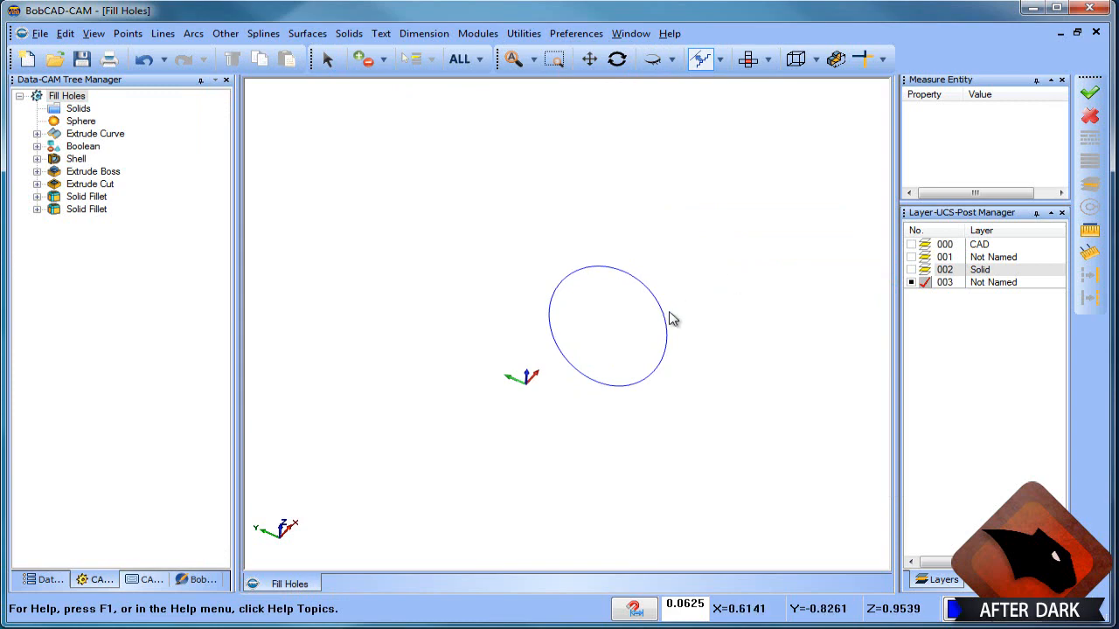
# Cap the hole with a Cross Section Surface built from the extracted circle.
pyautogui.click(307, 33)
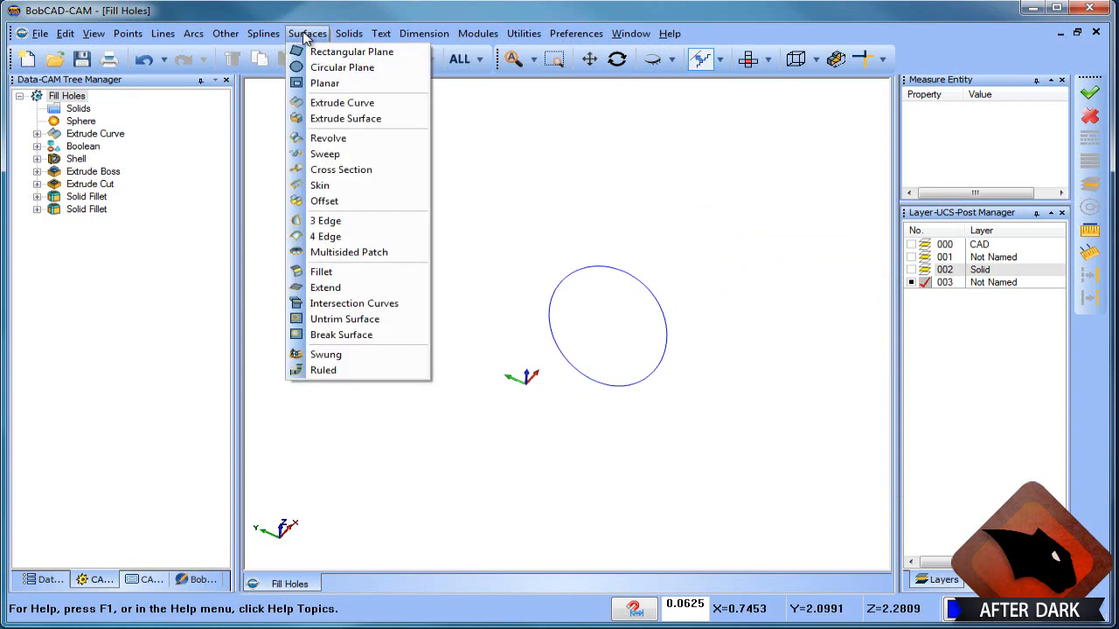
pyautogui.moveTo(341, 170)
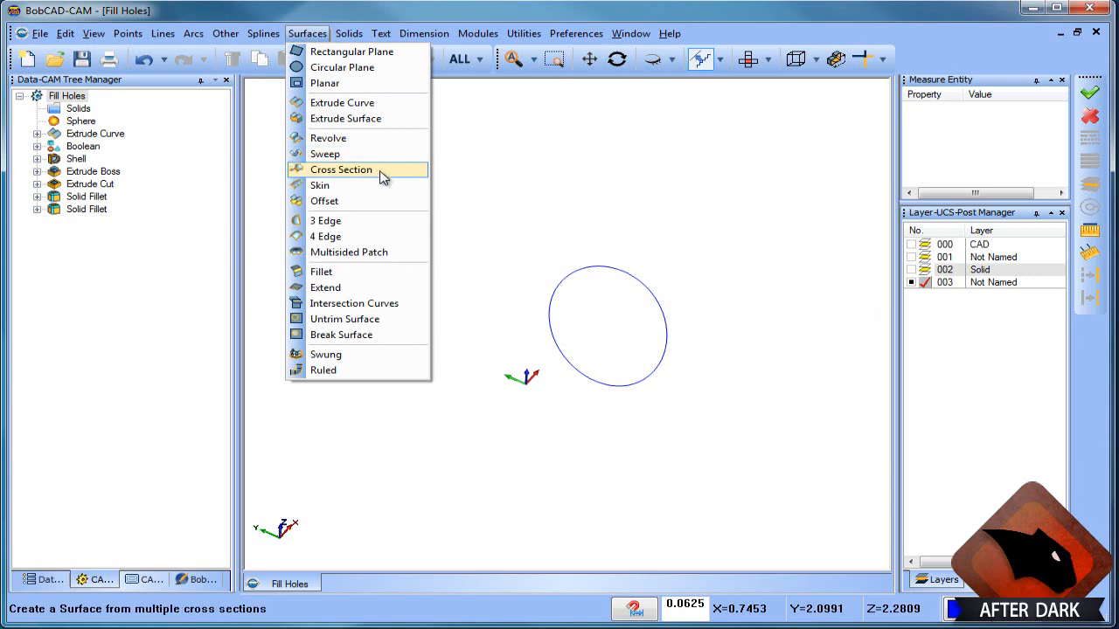
pyautogui.click(341, 170)
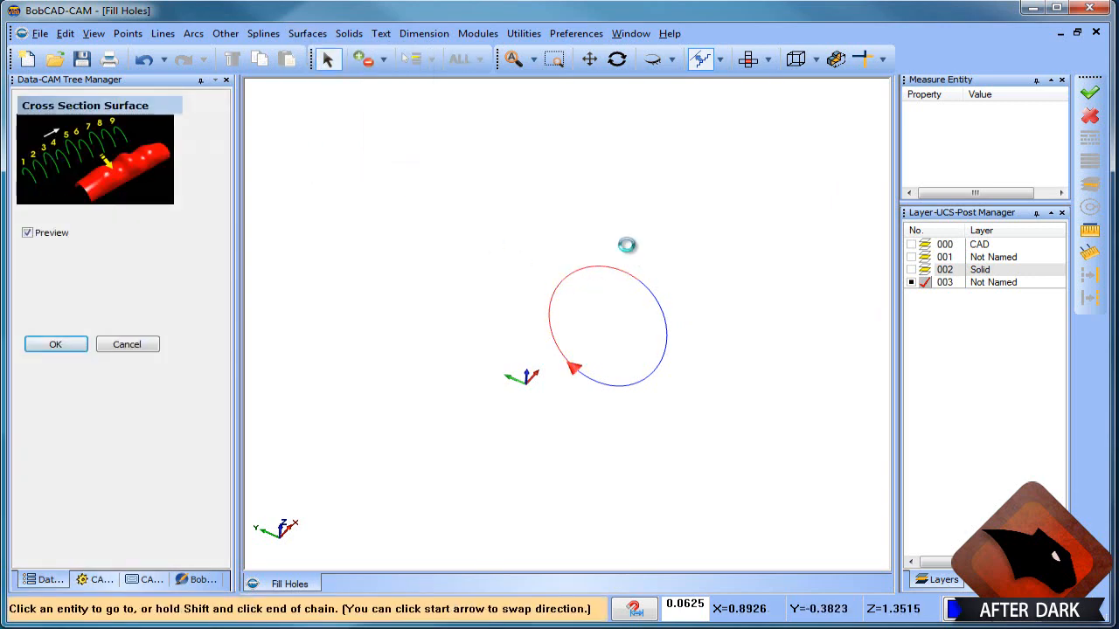
pyautogui.click(608, 323)
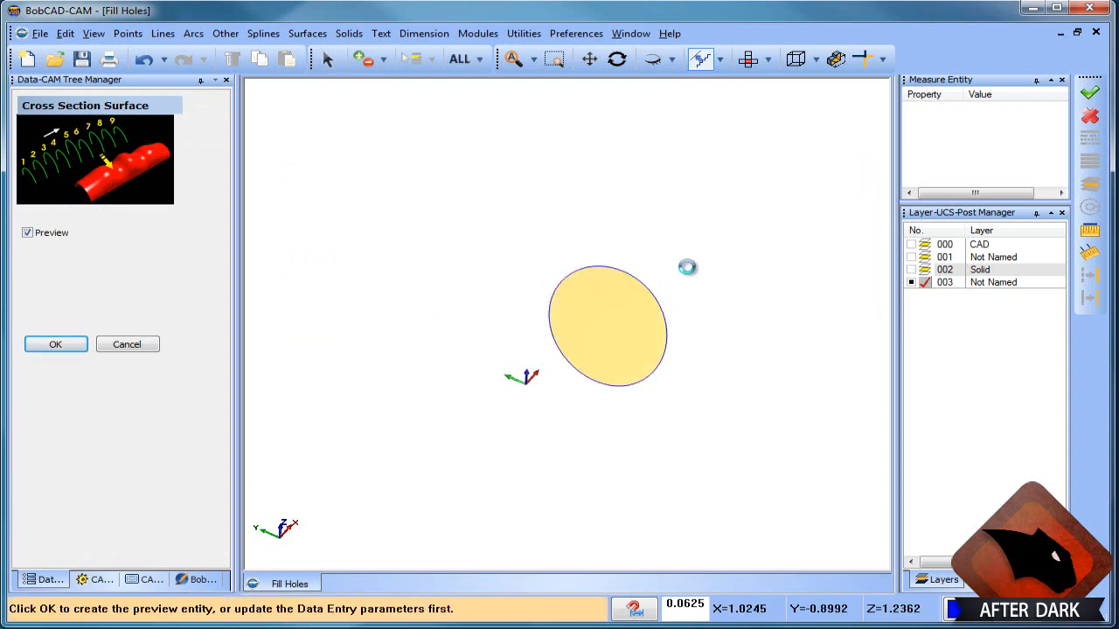
pyautogui.click(55, 344)
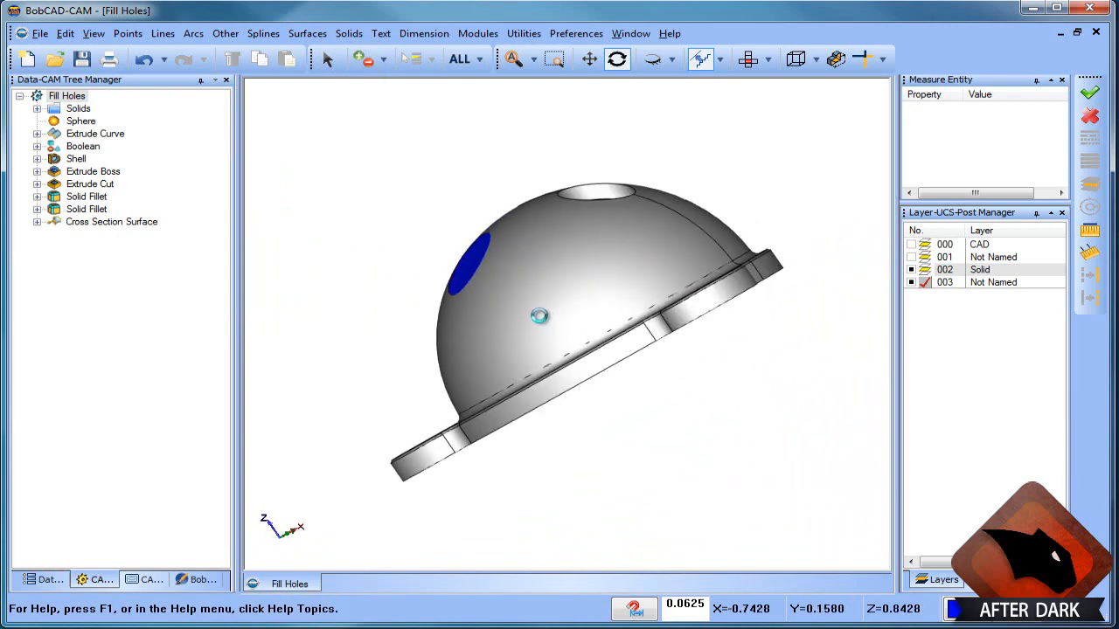
pyautogui.moveTo(540, 315); pyautogui.dragTo(602, 343)
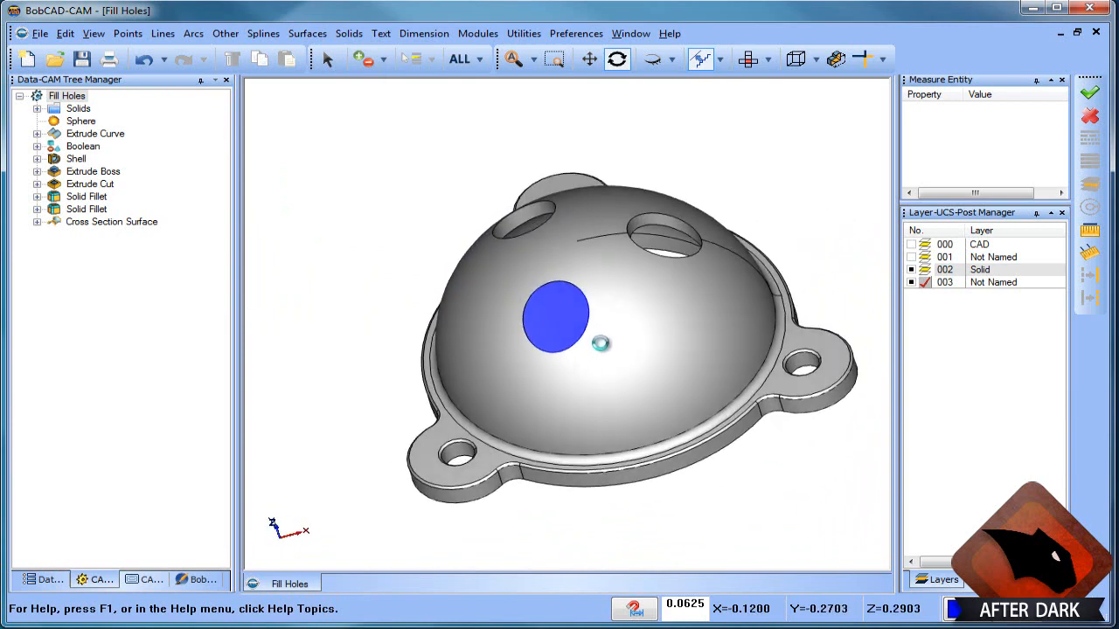
pyautogui.moveTo(601, 343); pyautogui.dragTo(632, 341)
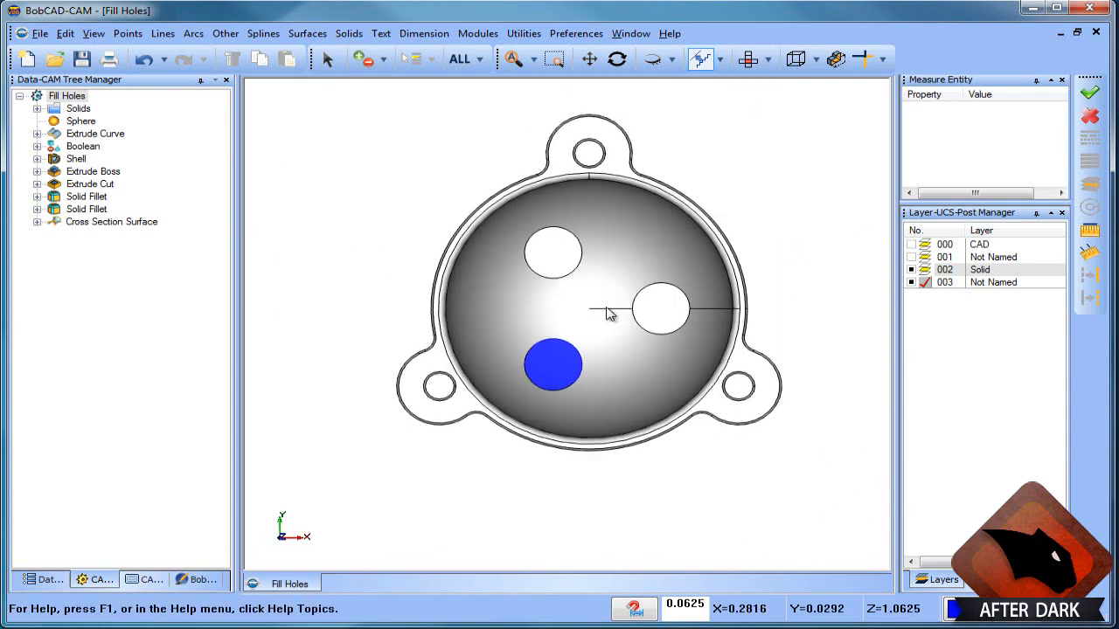
pyautogui.moveTo(638, 405)
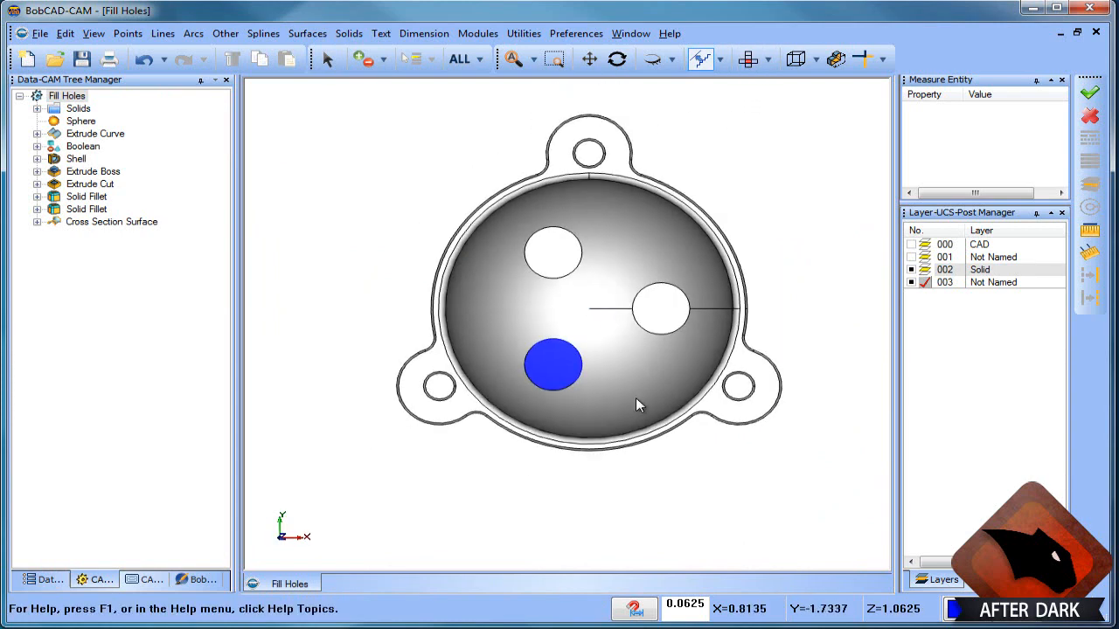
pyautogui.rightClick(638, 404)
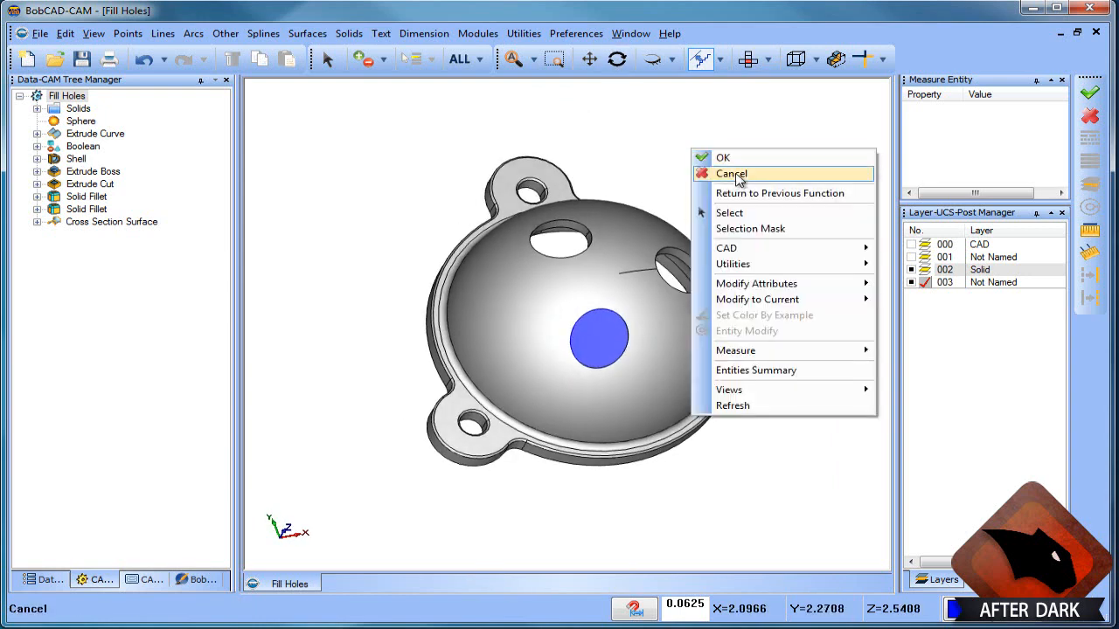
pyautogui.click(731, 173)
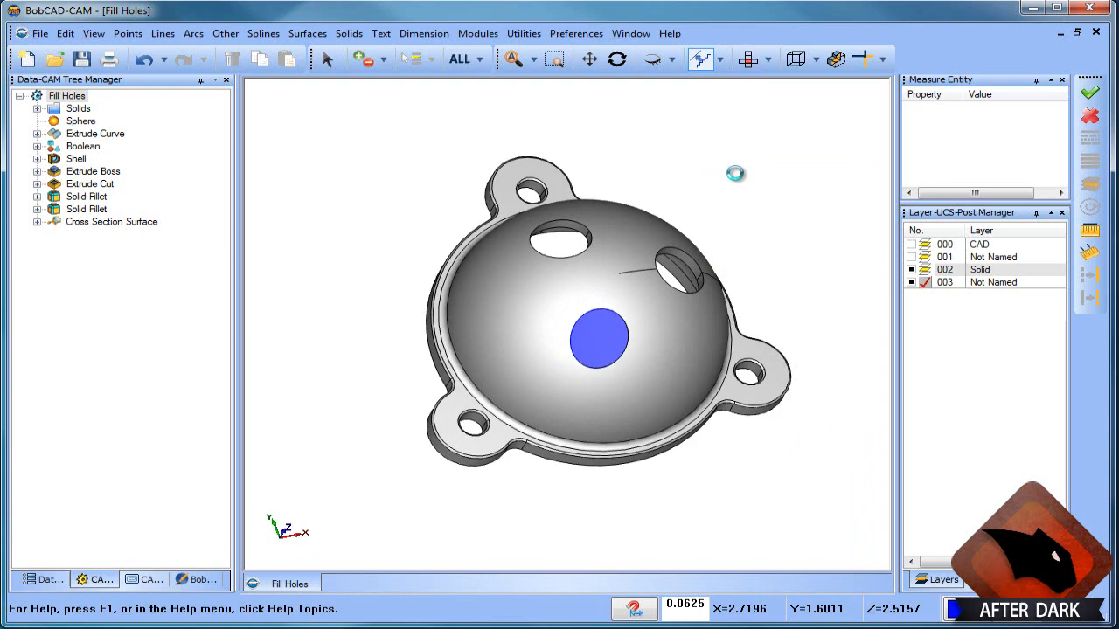
pyautogui.moveTo(719, 204)
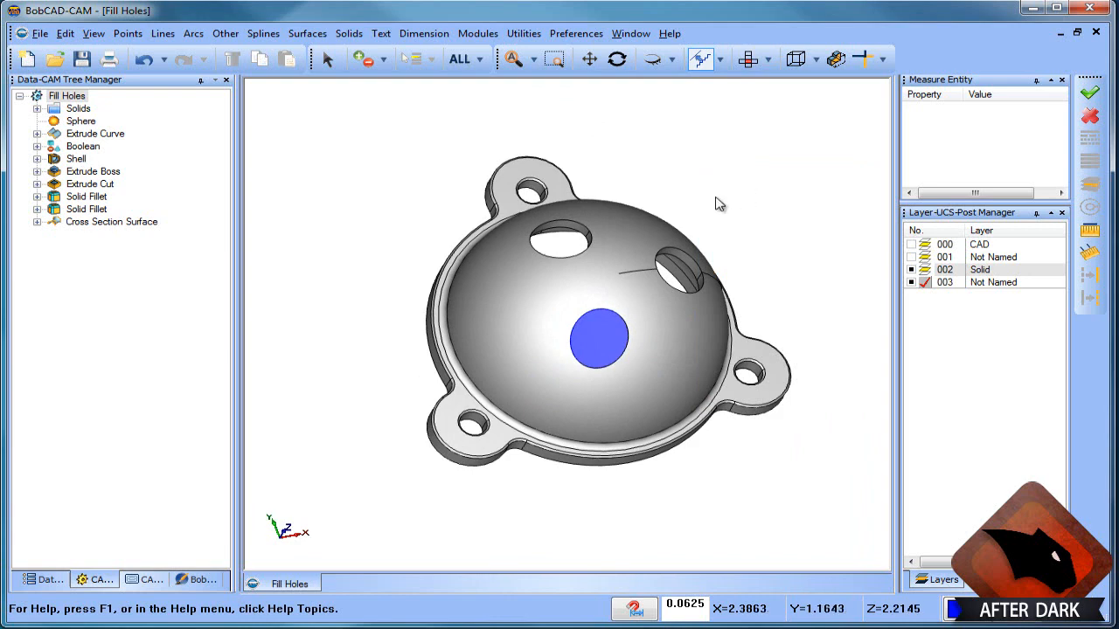
# Orbit to a top-down view of the dome holes and open the View menu.
pyautogui.moveTo(717, 203); pyautogui.dragTo(629, 279)
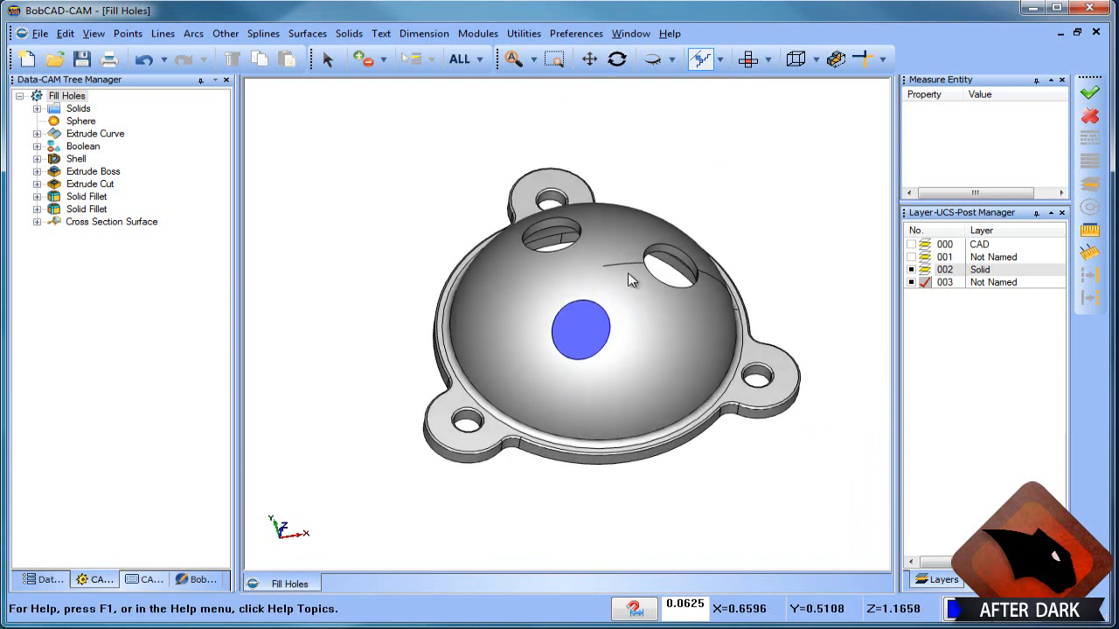
pyautogui.moveTo(632, 280); pyautogui.dragTo(589, 291)
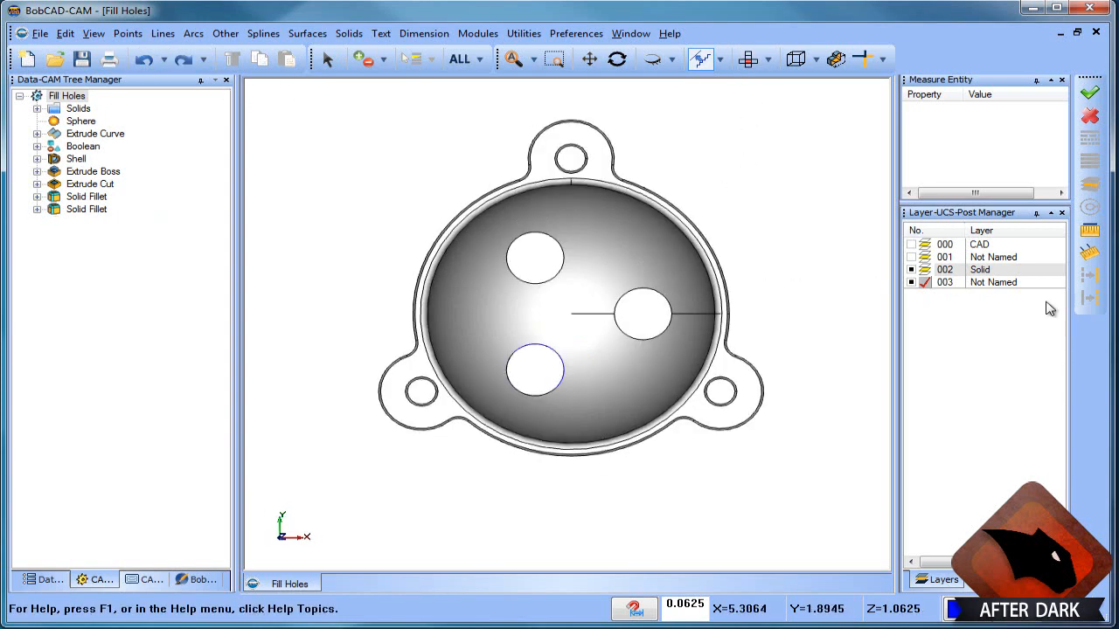
pyautogui.click(93, 33)
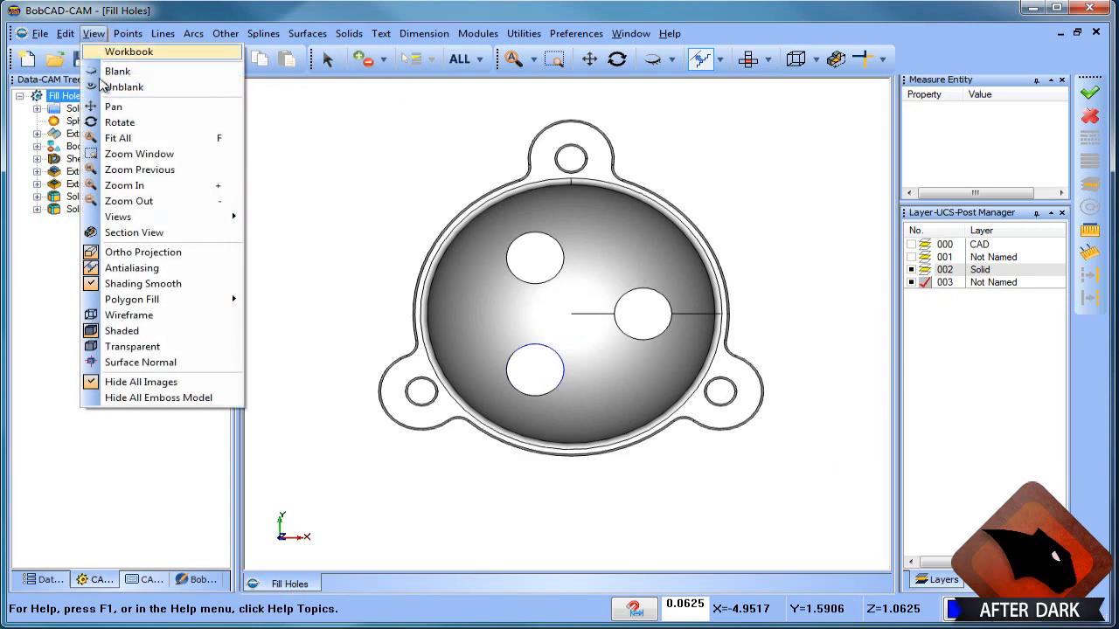
pyautogui.moveTo(112, 106)
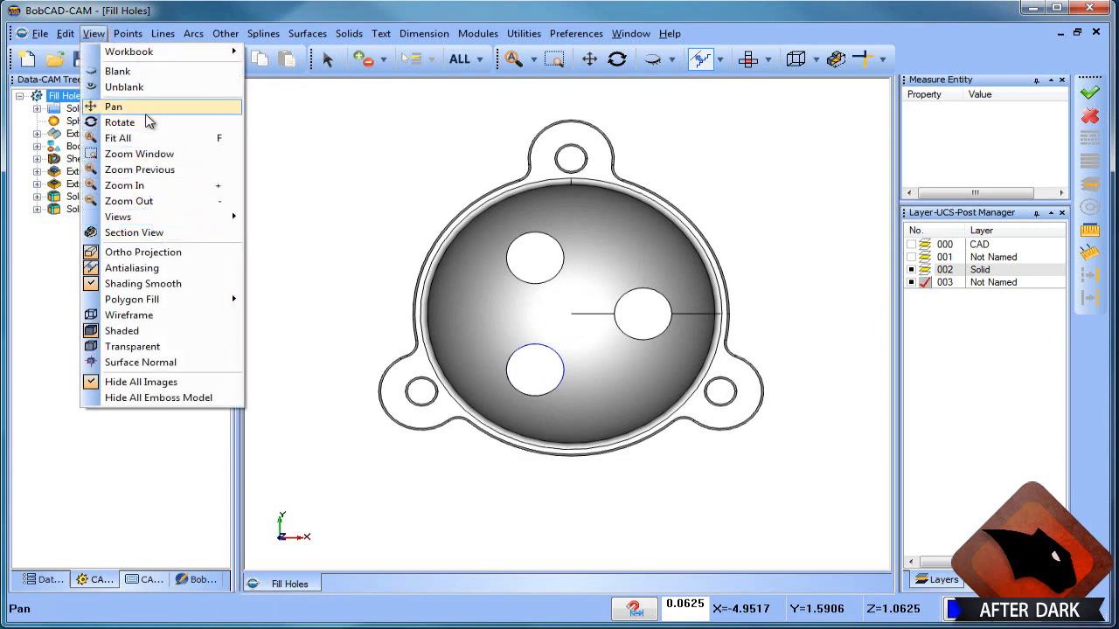
# Create a Section View through the Side (Y/Z) plane and orbit to see the profile.
pyautogui.click(134, 232)
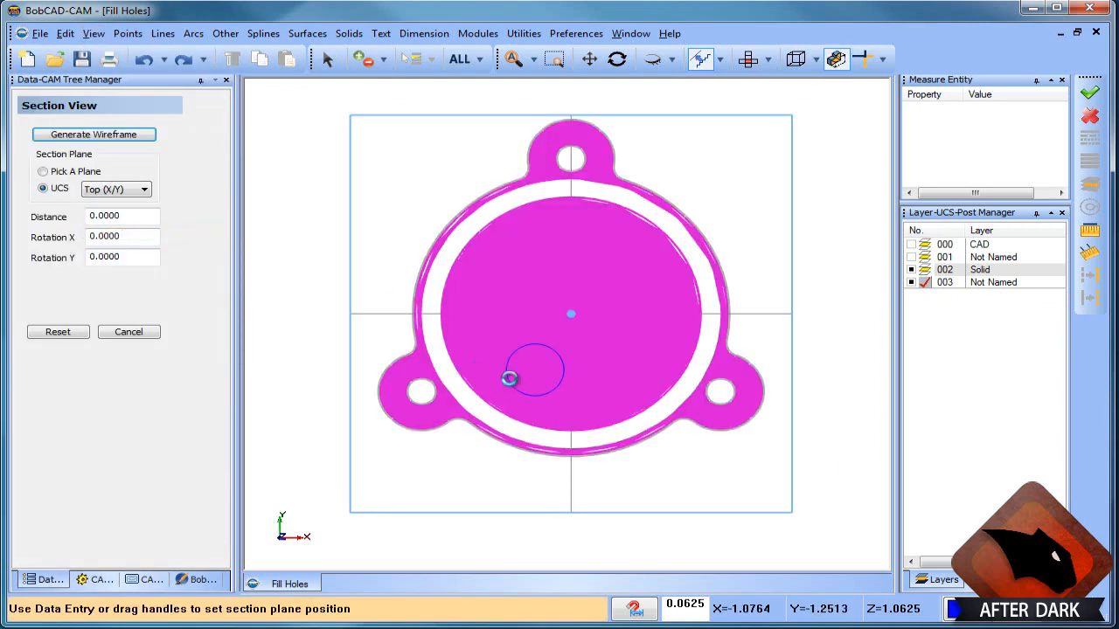
pyautogui.click(115, 188)
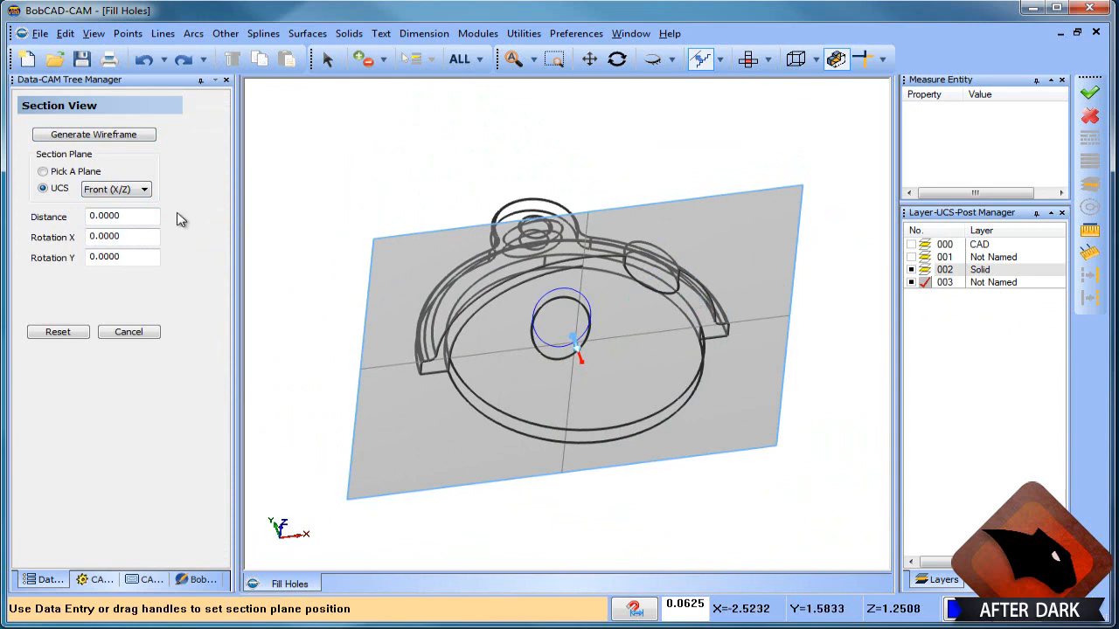
pyautogui.click(114, 189)
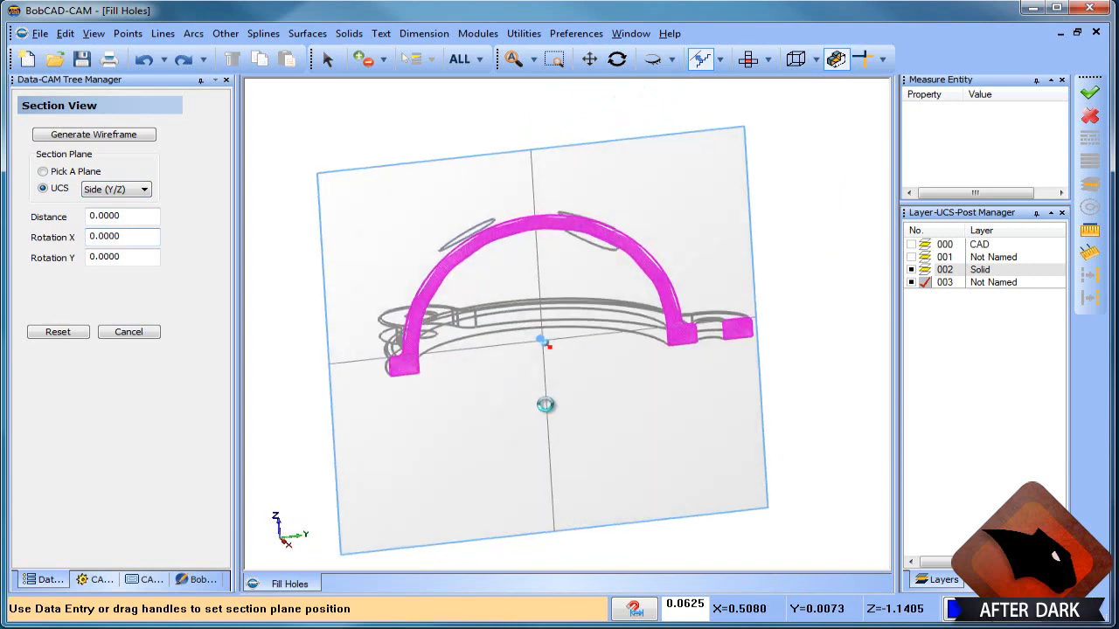
pyautogui.moveTo(546, 403); pyautogui.dragTo(660, 294)
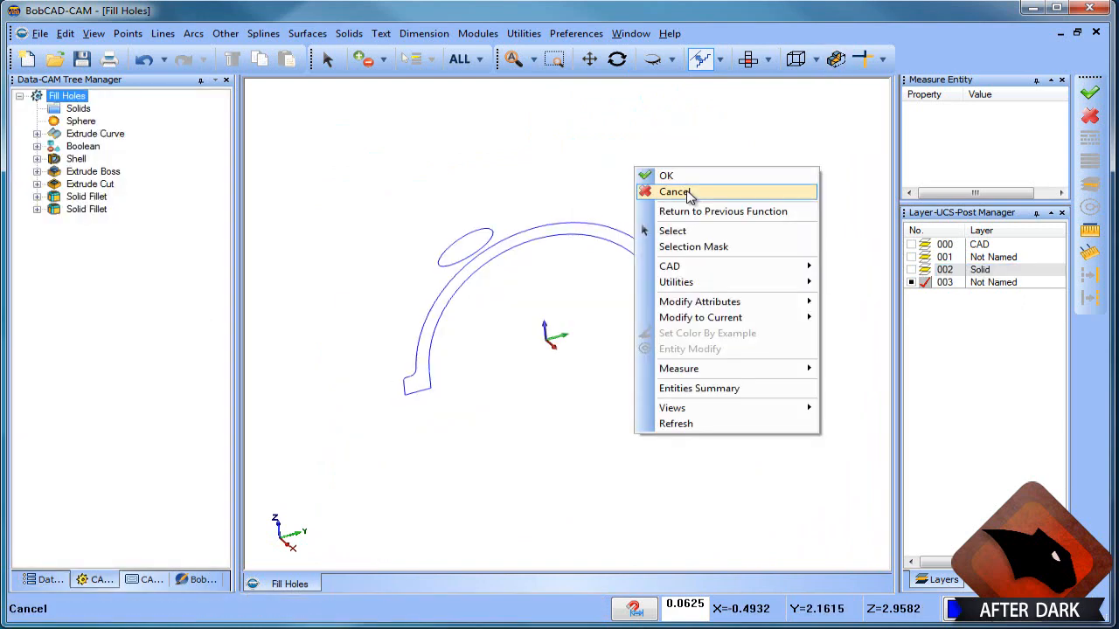
# Exit the section command and switch to Select to remove the stray hole ellipse.
pyautogui.click(674, 191)
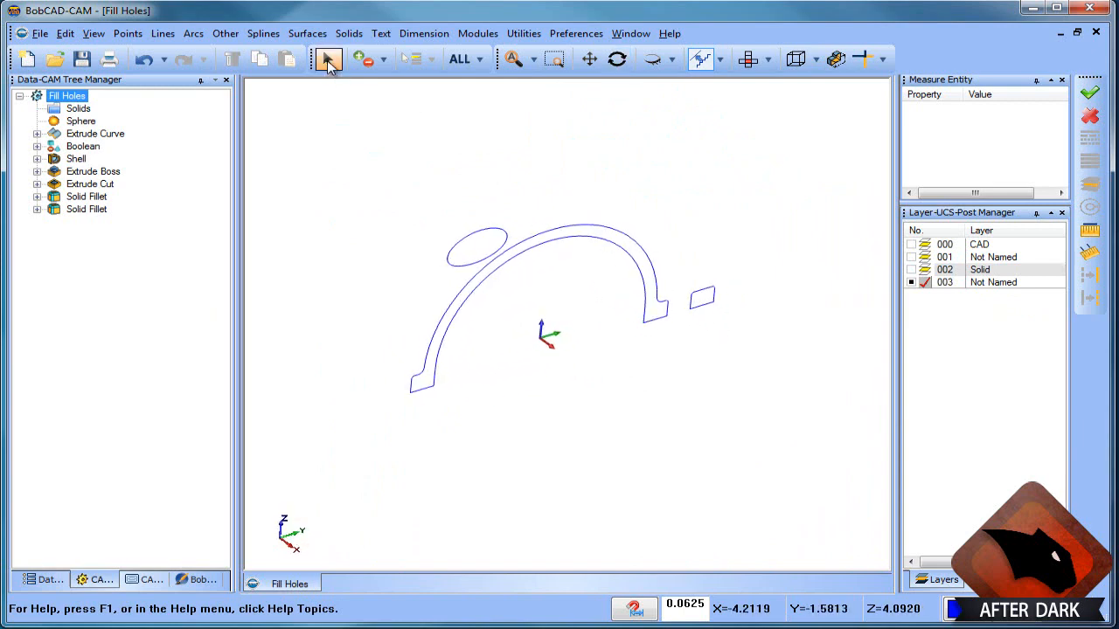
pyautogui.click(476, 243)
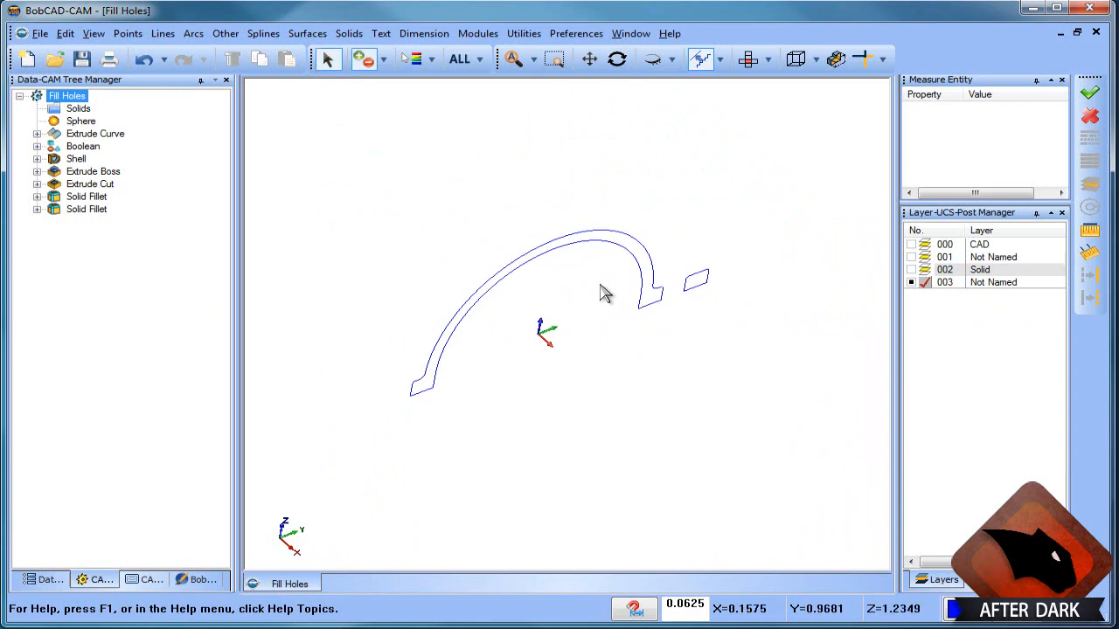
# Join the two flange ends with a line and start a line at the dome top.
pyautogui.click(163, 34)
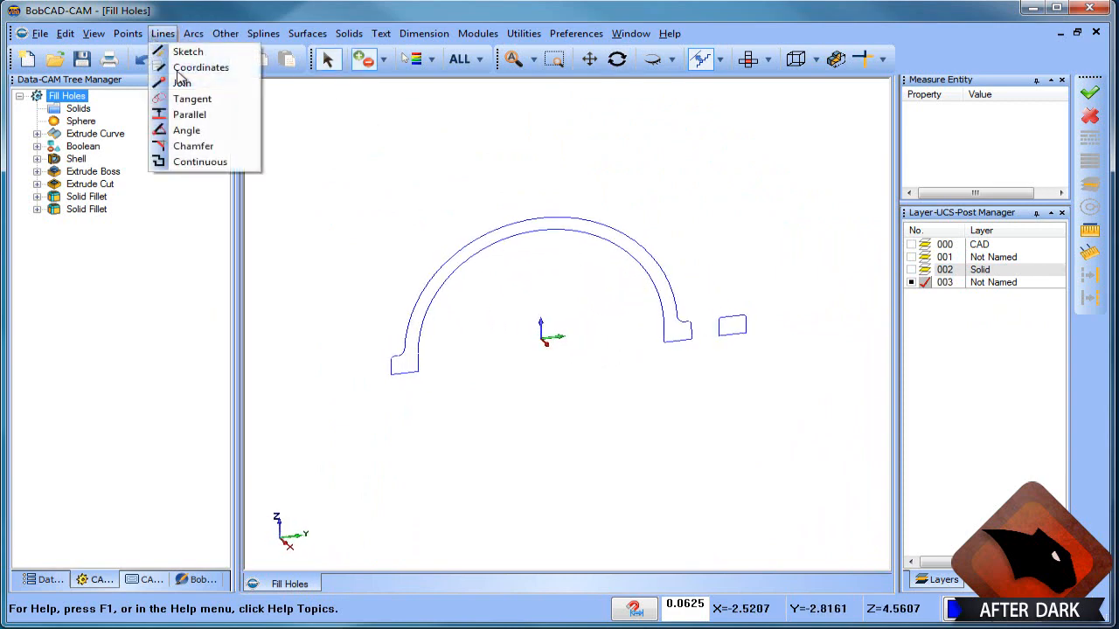
pyautogui.click(182, 82)
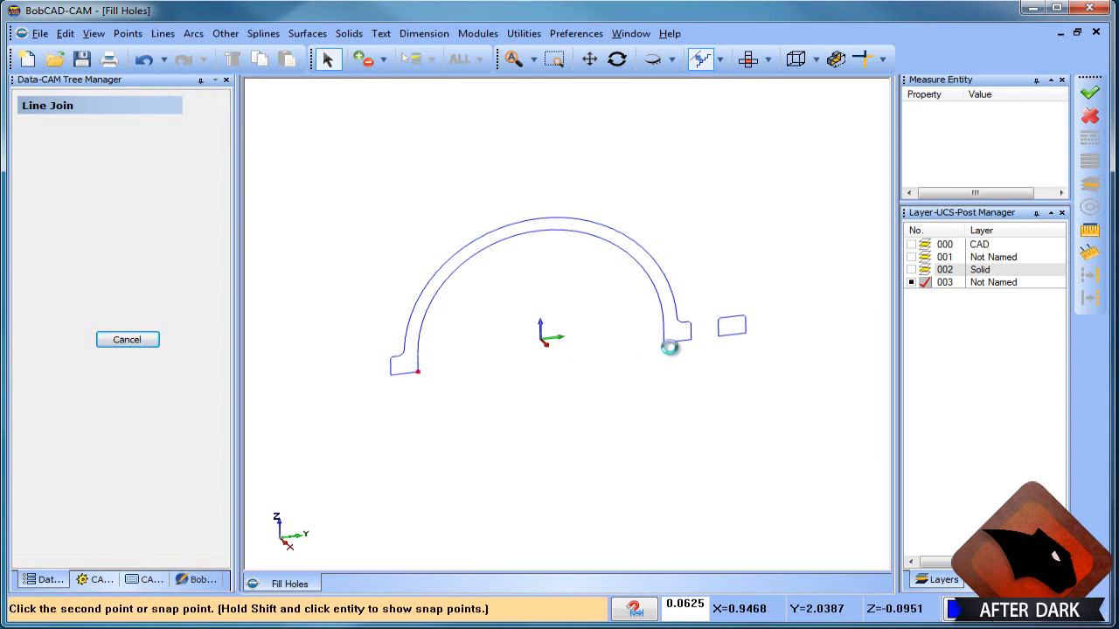
pyautogui.click(669, 348)
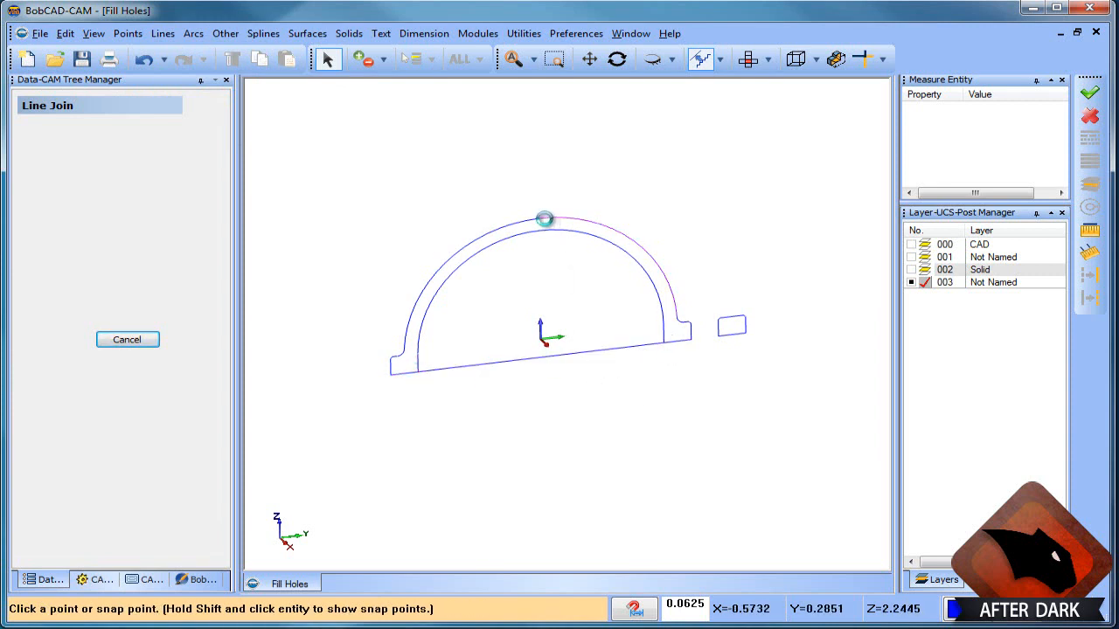
pyautogui.click(544, 219)
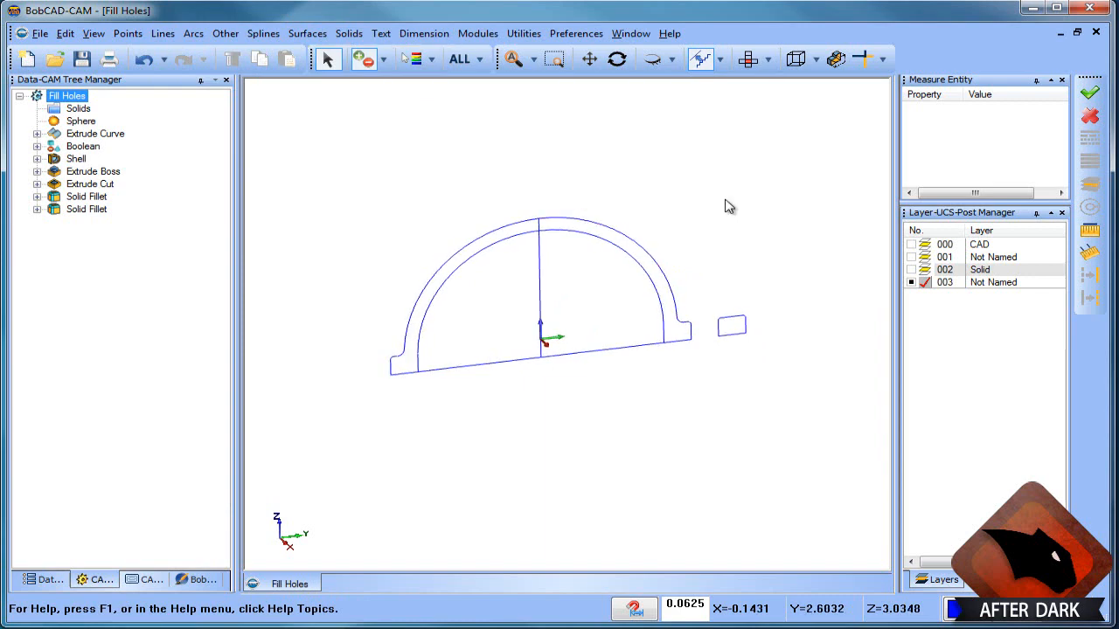
# Add layer 004 and revolve the dome profile 360° into a surface.
pyautogui.click(935, 579)
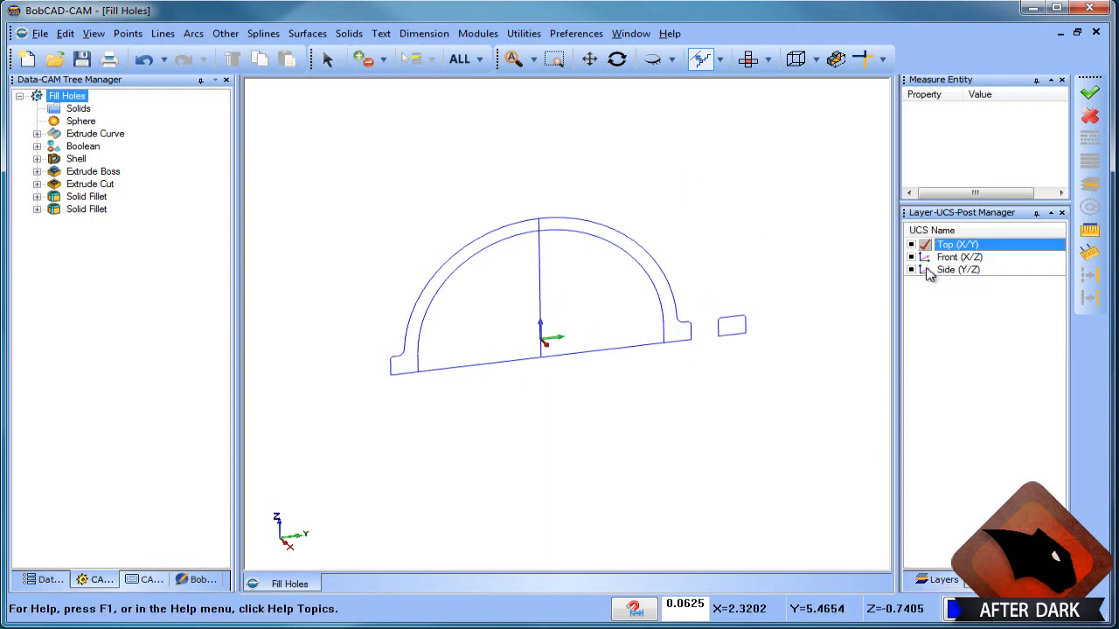
pyautogui.click(958, 270)
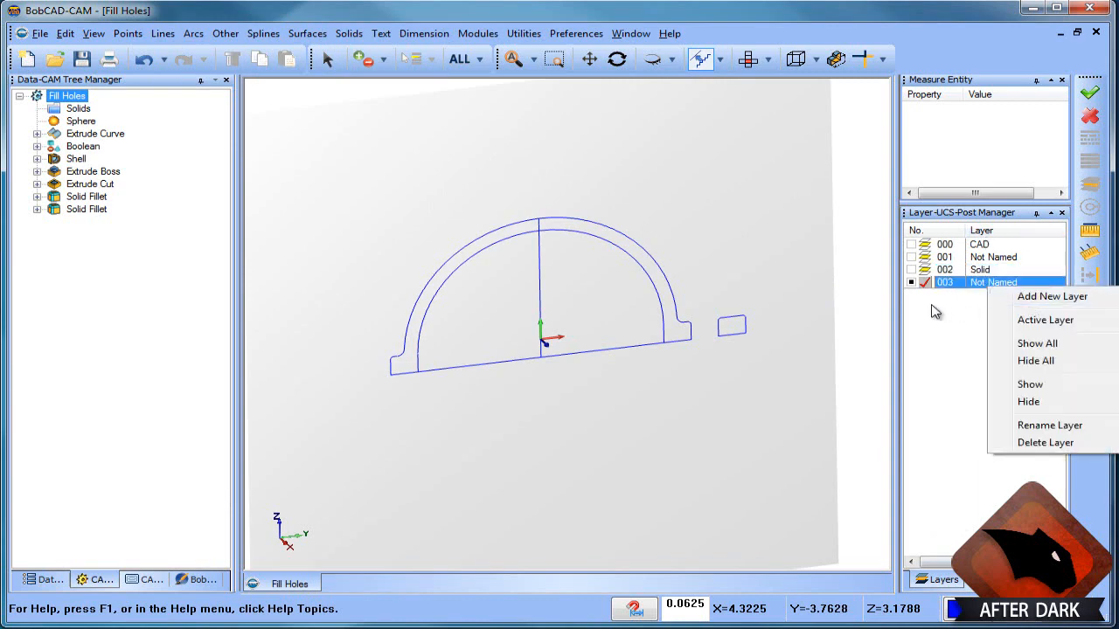
pyautogui.click(1052, 297)
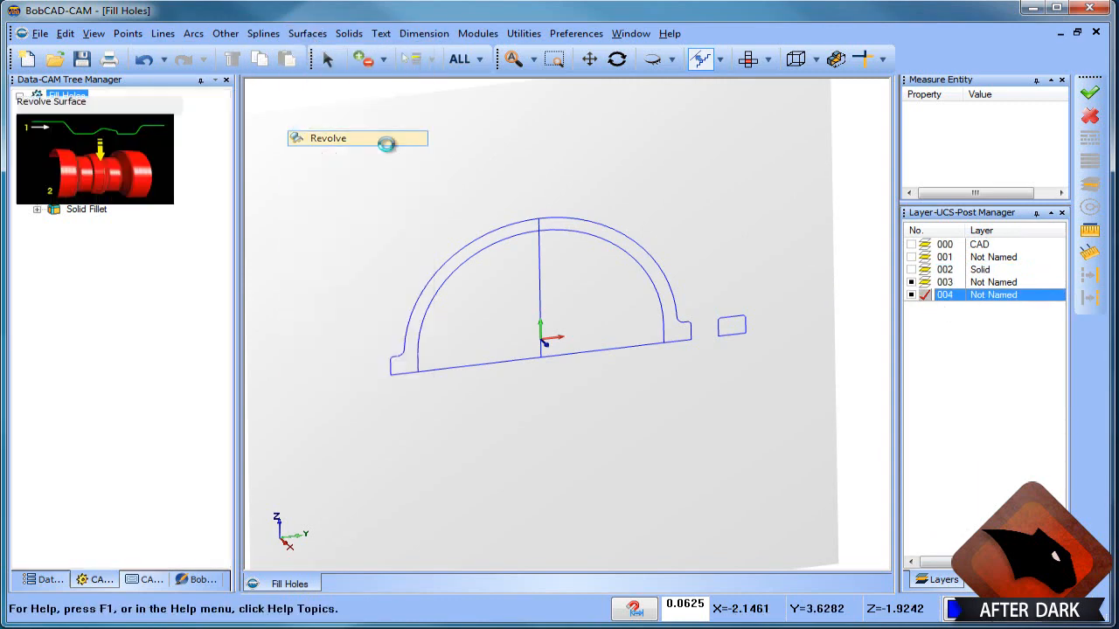
pyautogui.click(357, 137)
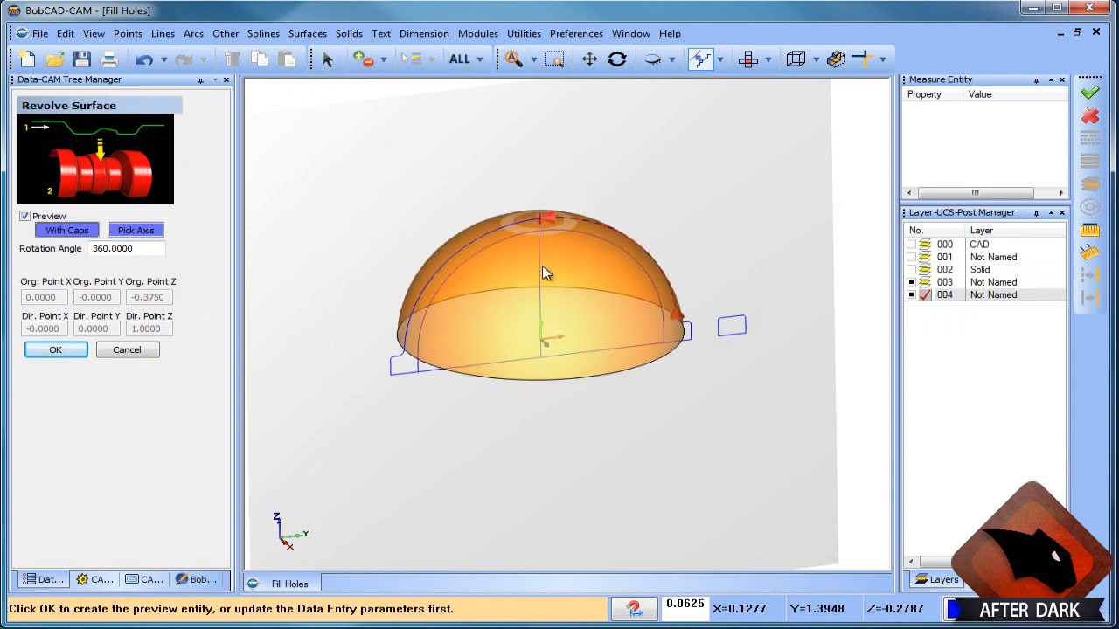
pyautogui.click(55, 350)
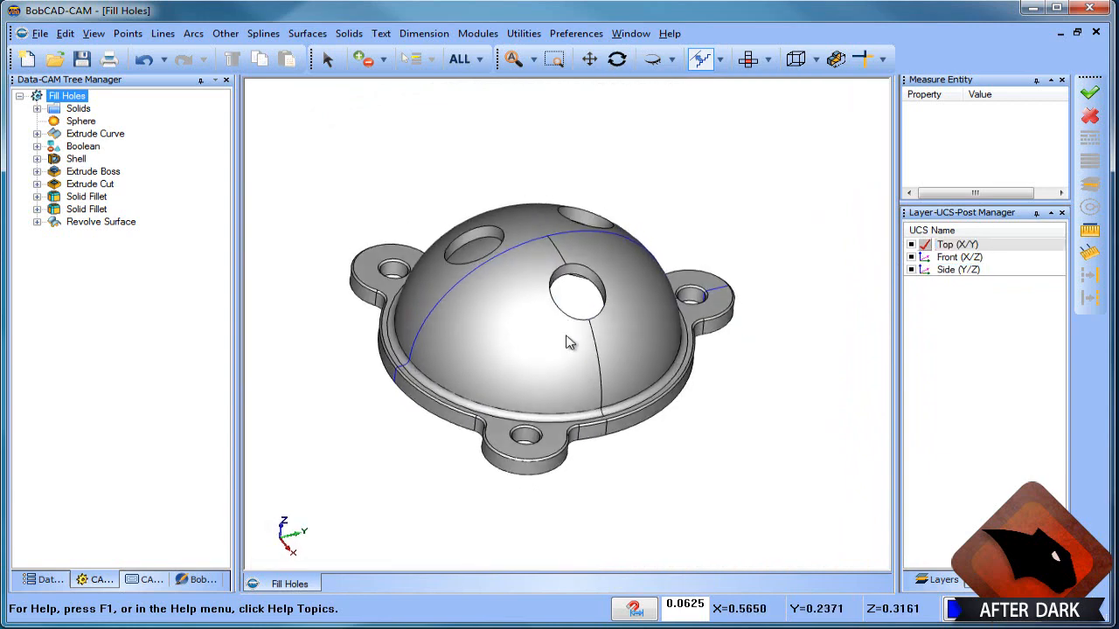
# Extract the rims of the dome's holes as single edge curves.
pyautogui.click(523, 33)
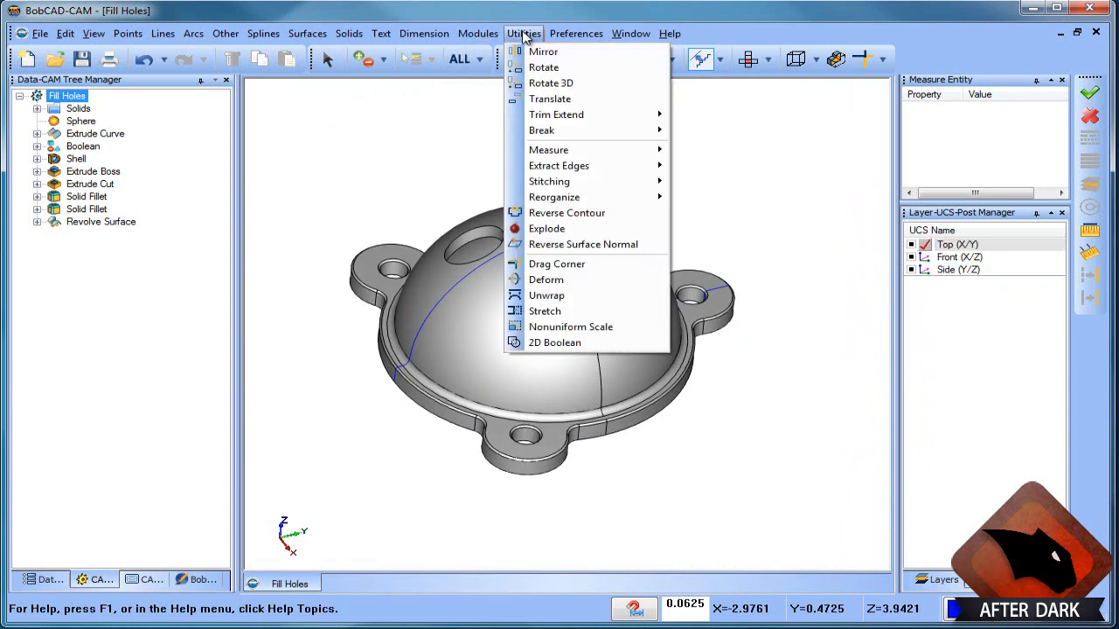
pyautogui.moveTo(559, 166)
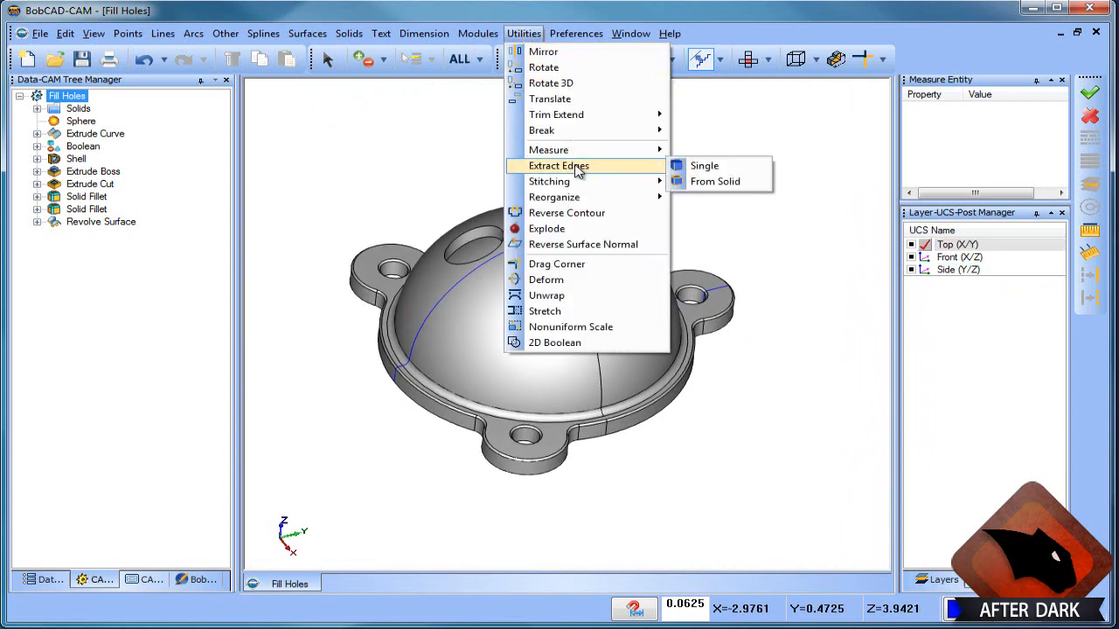
pyautogui.click(705, 165)
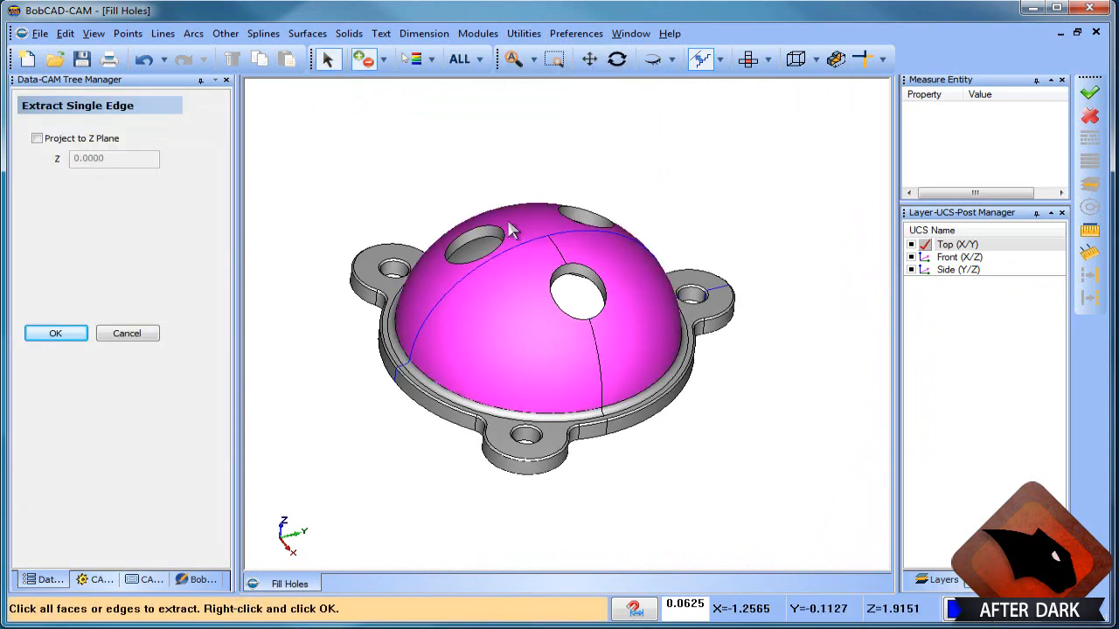
pyautogui.click(586, 275)
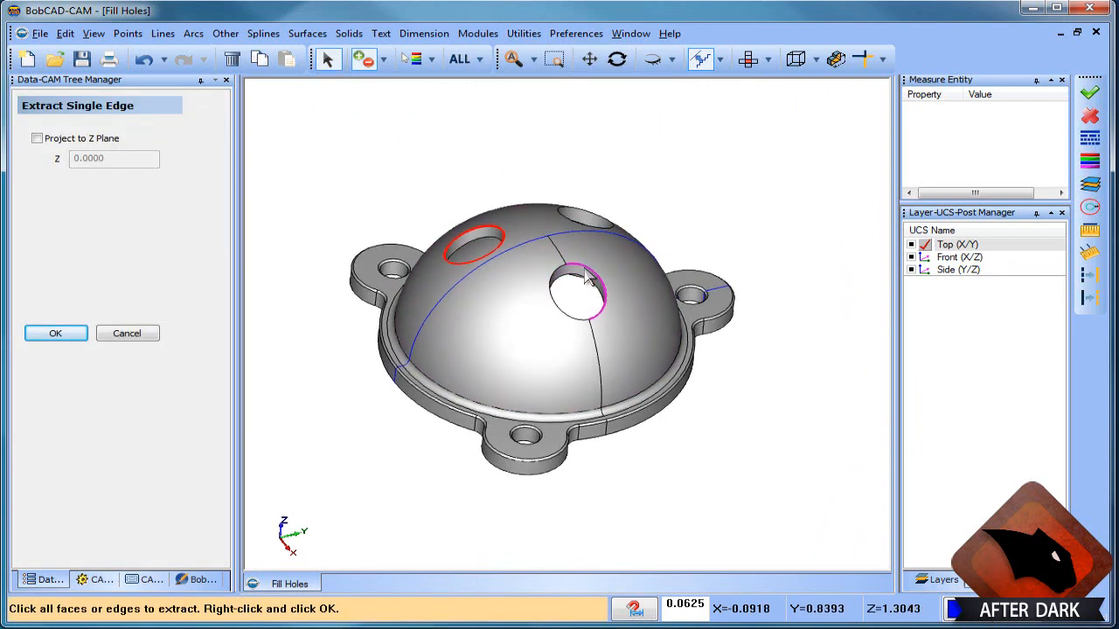
pyautogui.click(586, 219)
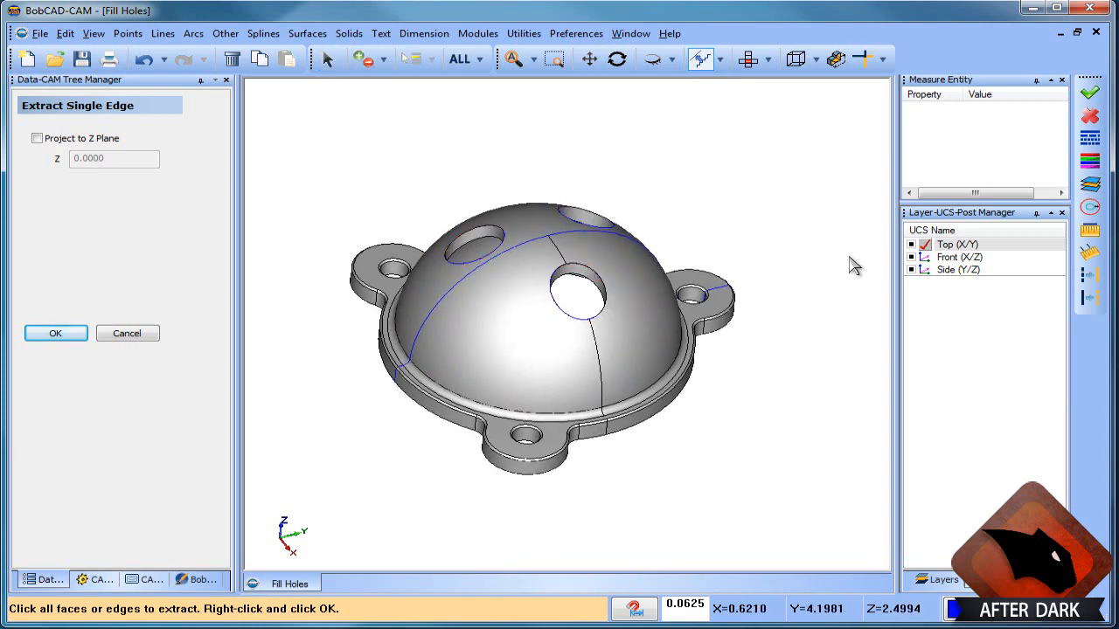
# Hide the Solid layer and finish the edge extraction.
pyautogui.click(936, 579)
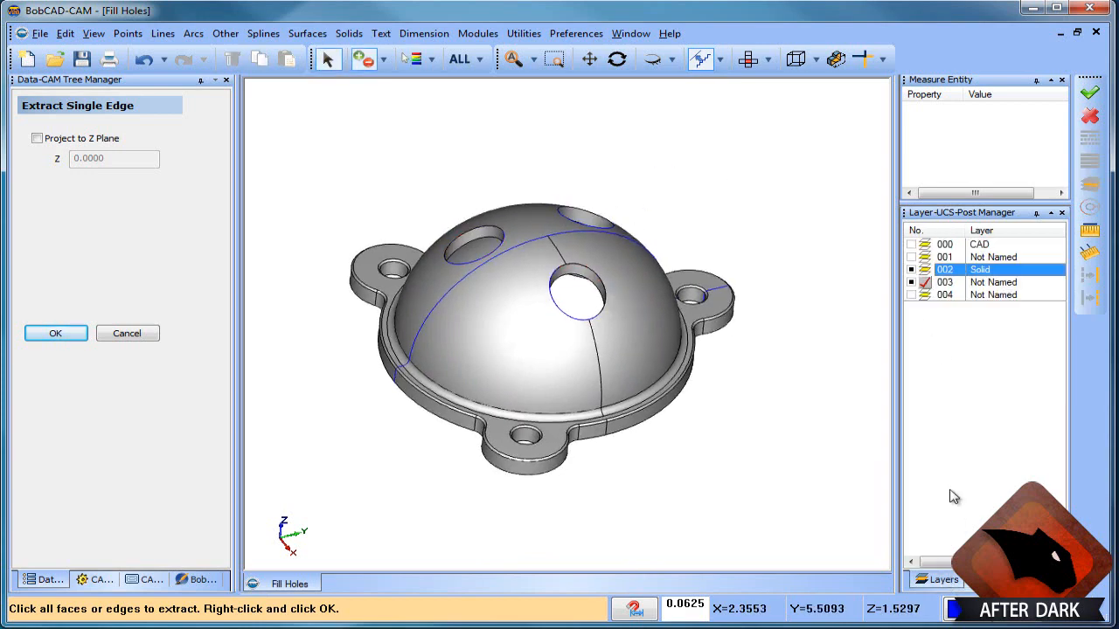
pyautogui.rightClick(538, 332)
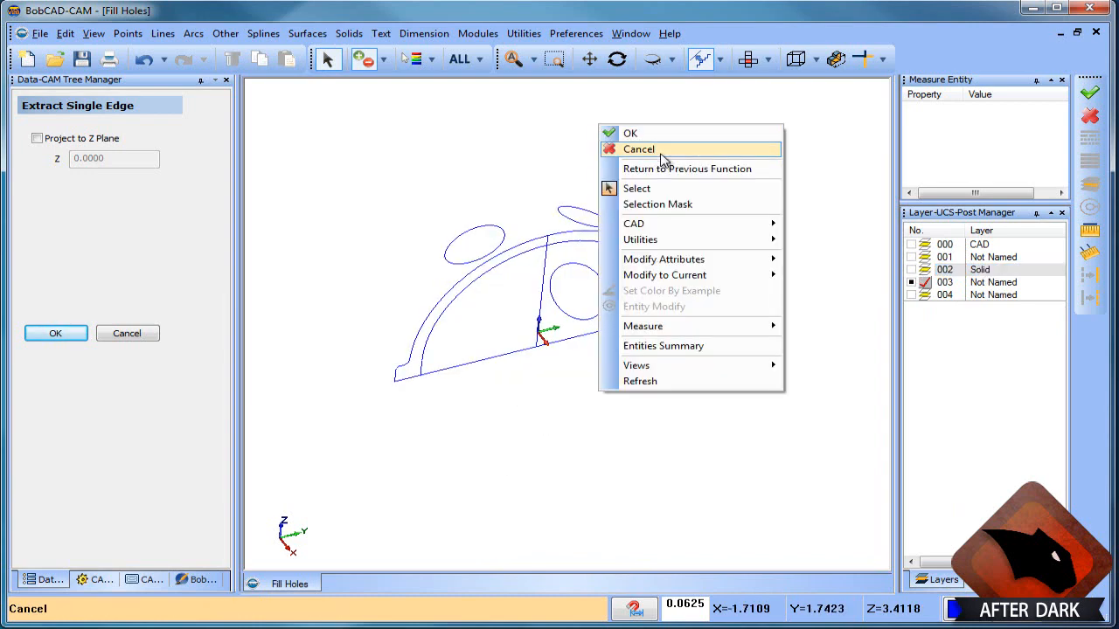
pyautogui.click(639, 148)
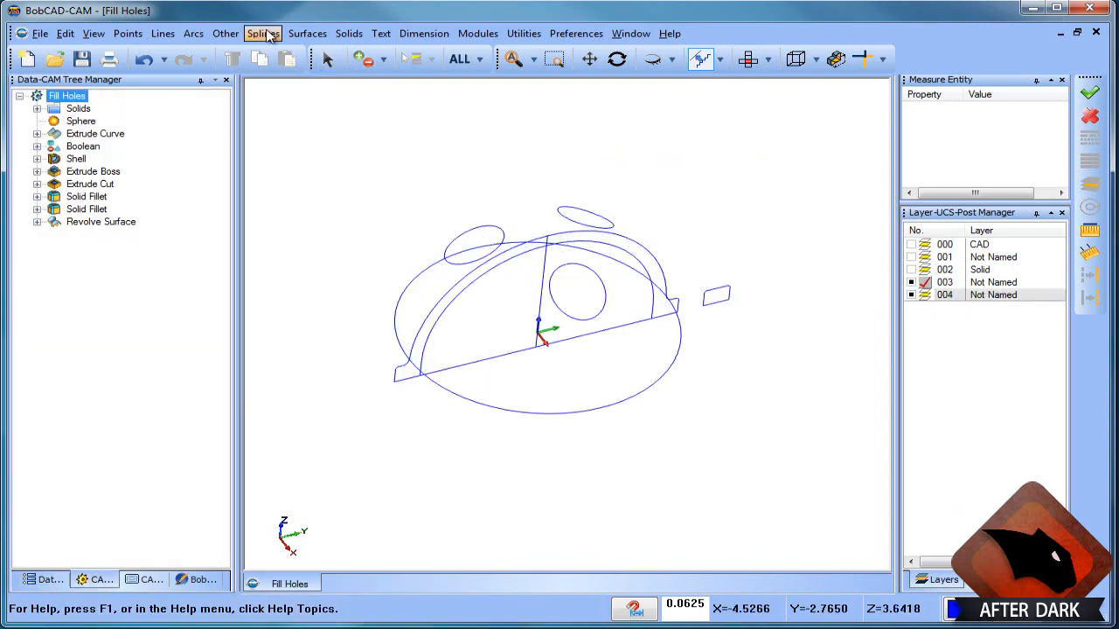
# Break the dome surface along the extracted hole outlines.
pyautogui.click(307, 34)
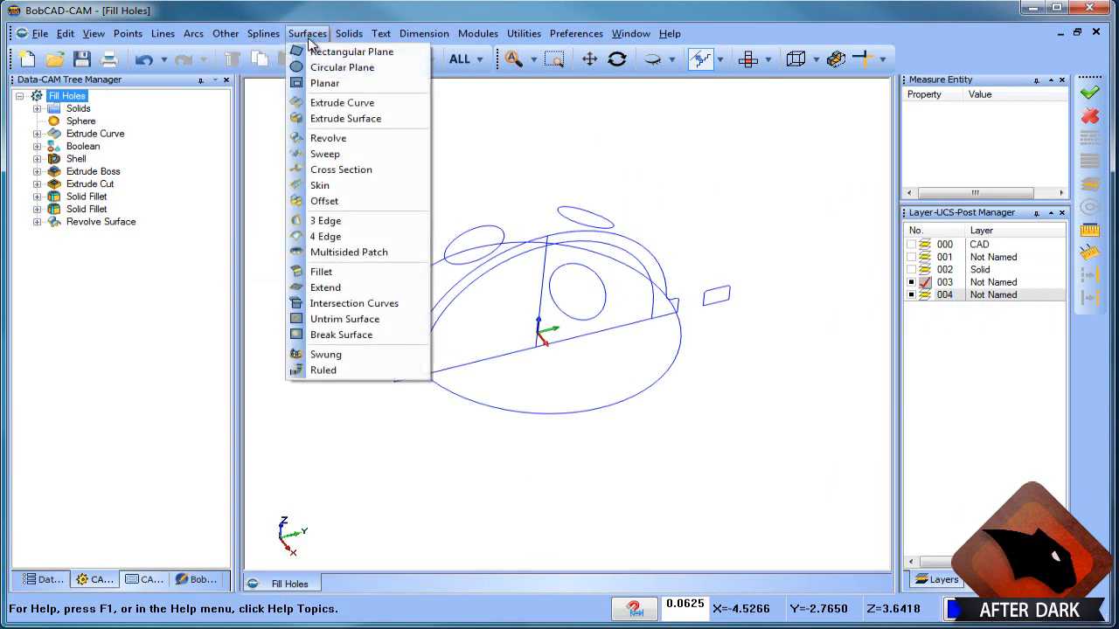
pyautogui.click(263, 33)
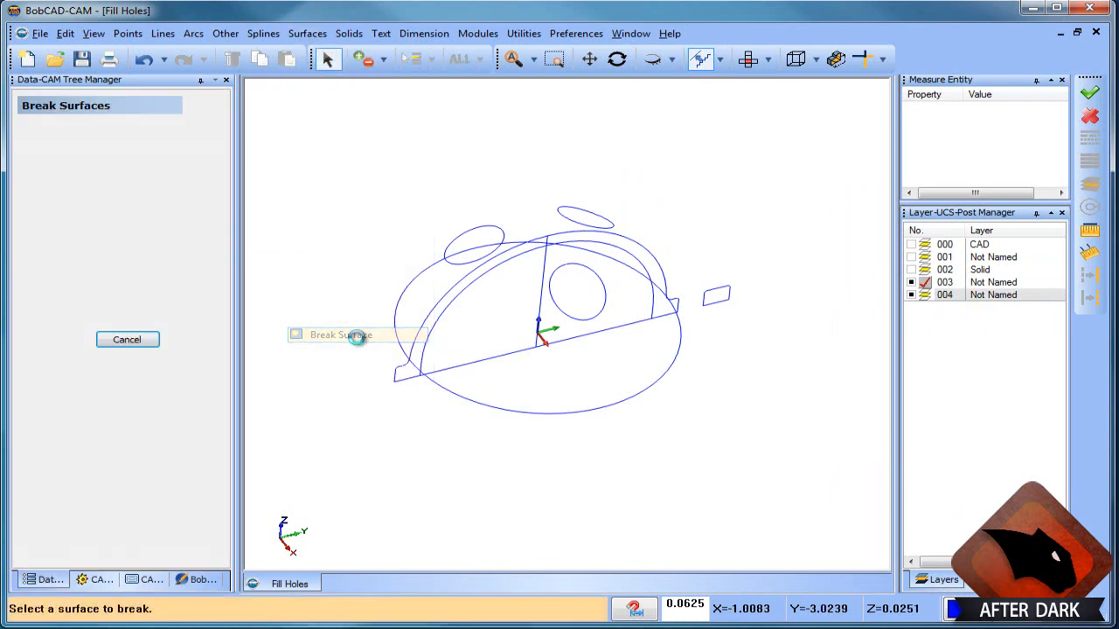
pyautogui.moveTo(320, 273)
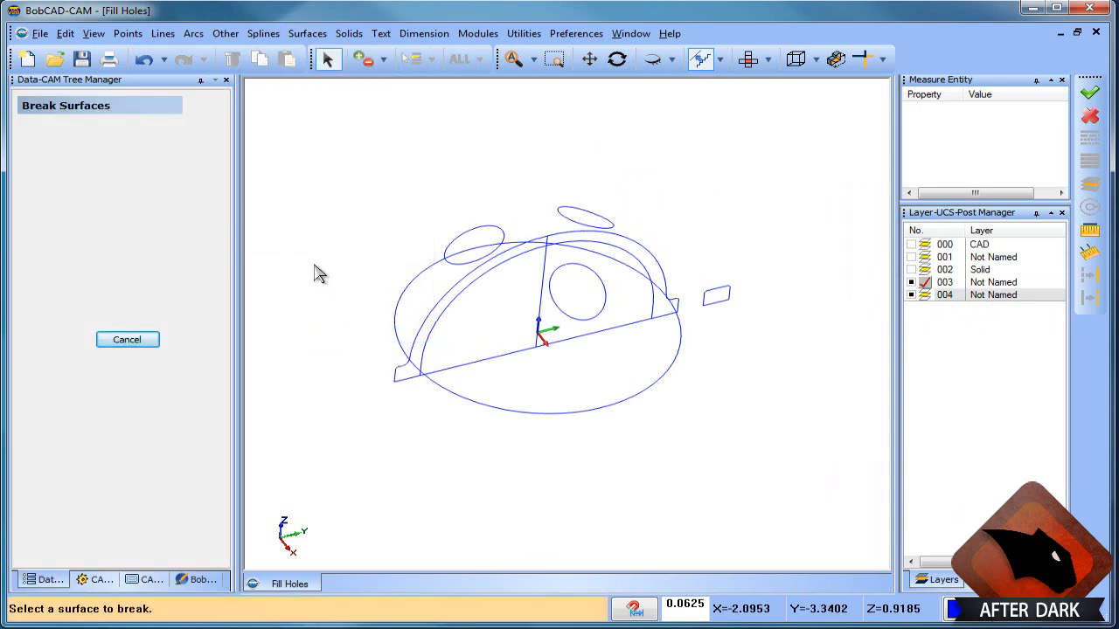
pyautogui.click(485, 310)
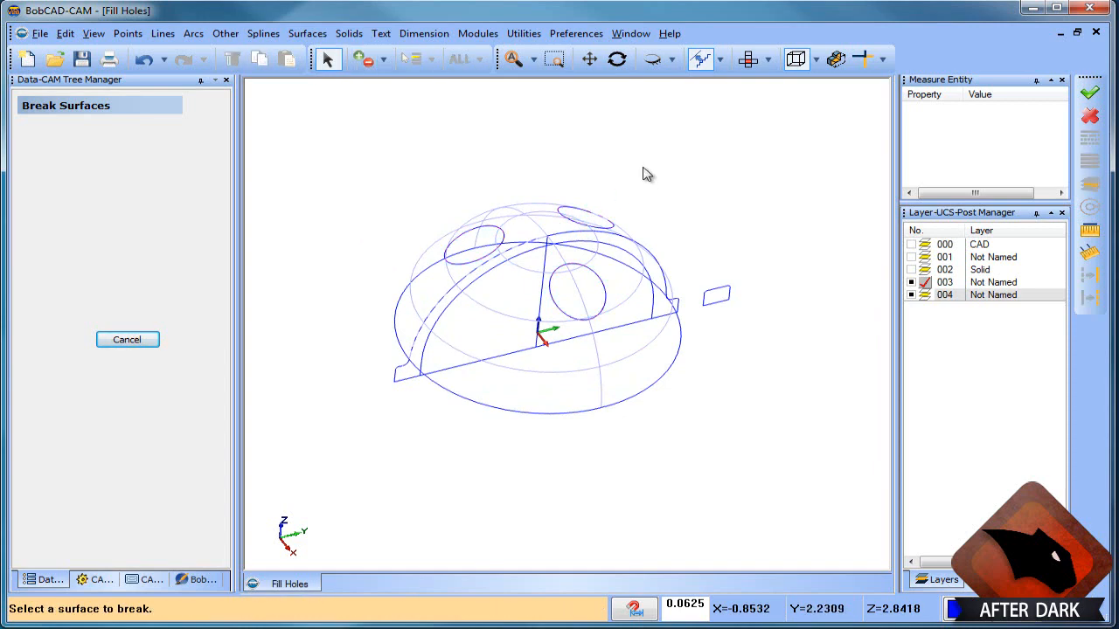
pyautogui.click(127, 339)
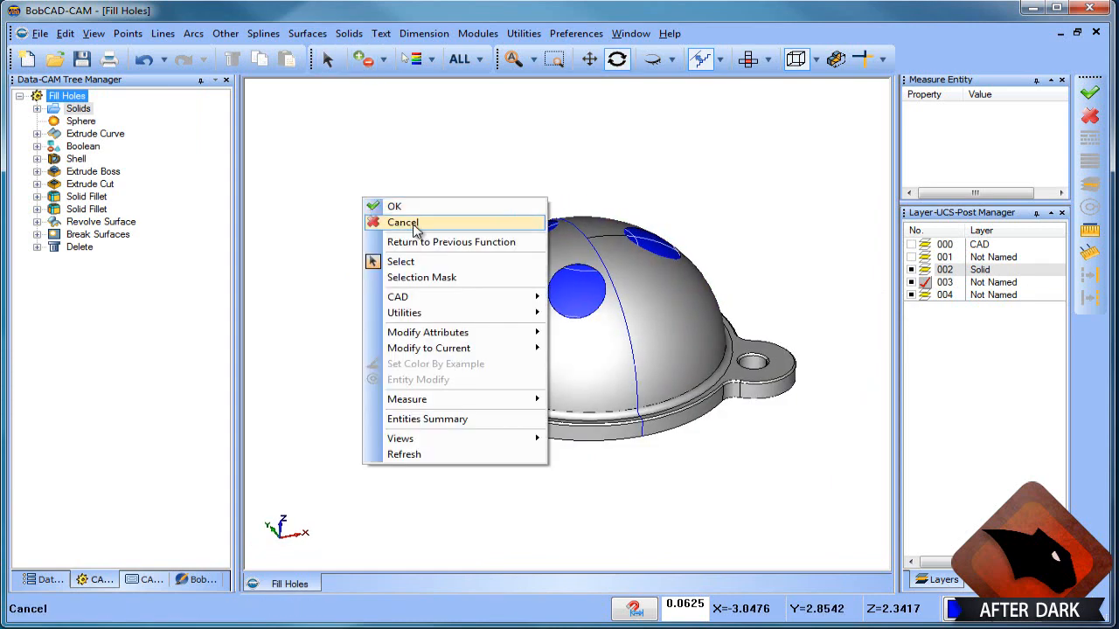
# Dismiss the surface break command to return to the part view.
pyautogui.click(402, 222)
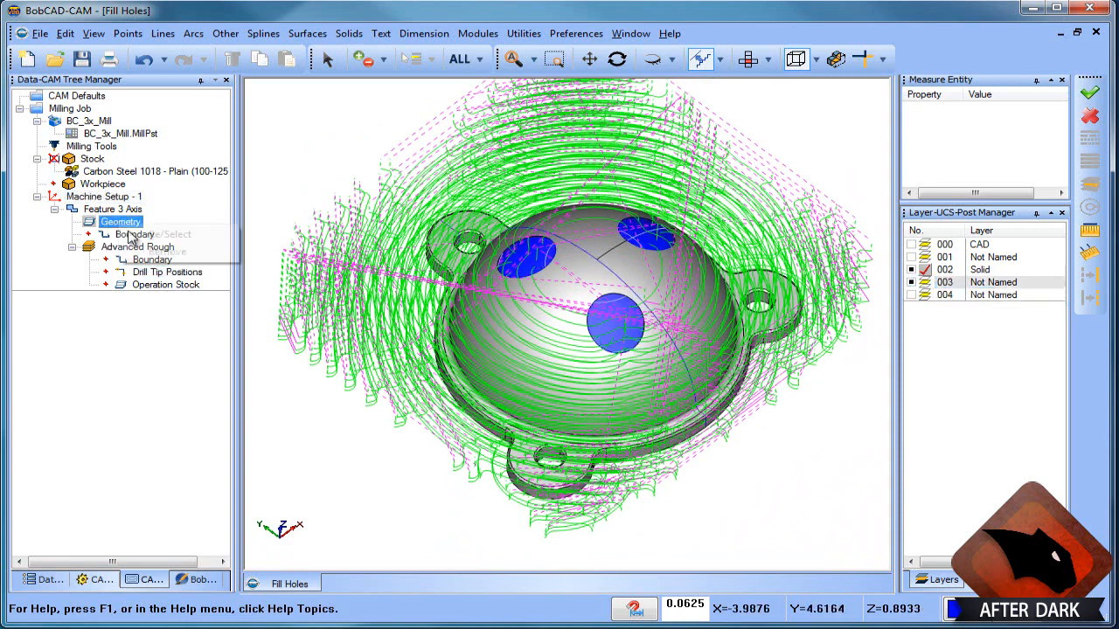
# Redefine the Feature 3 Axis geometry by selecting the domed part's surfaces.
pyautogui.click(149, 235)
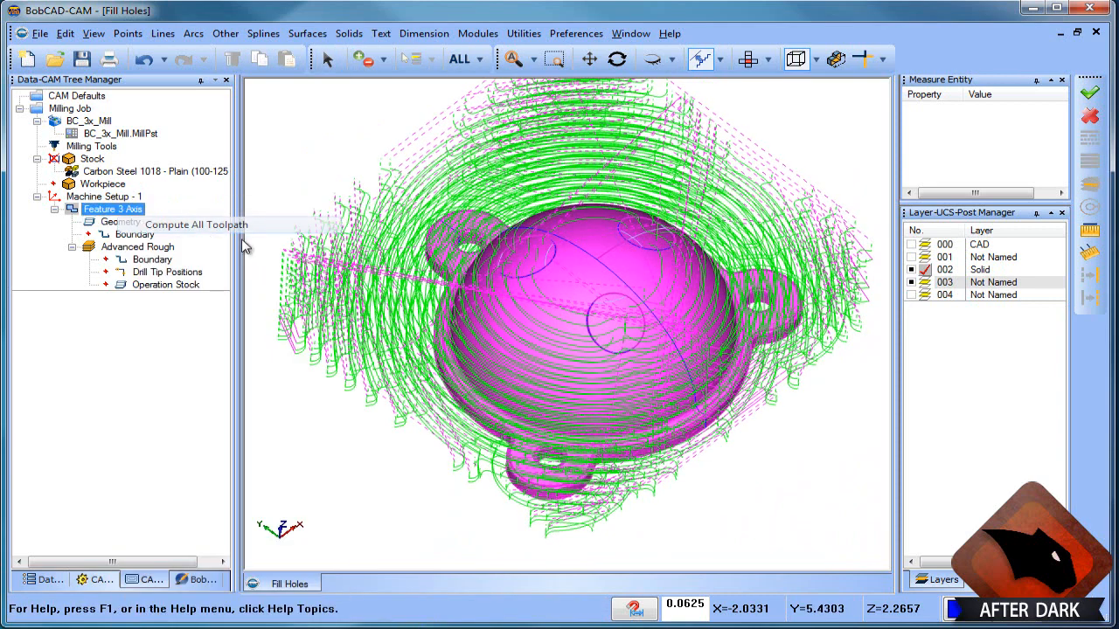
pyautogui.click(197, 224)
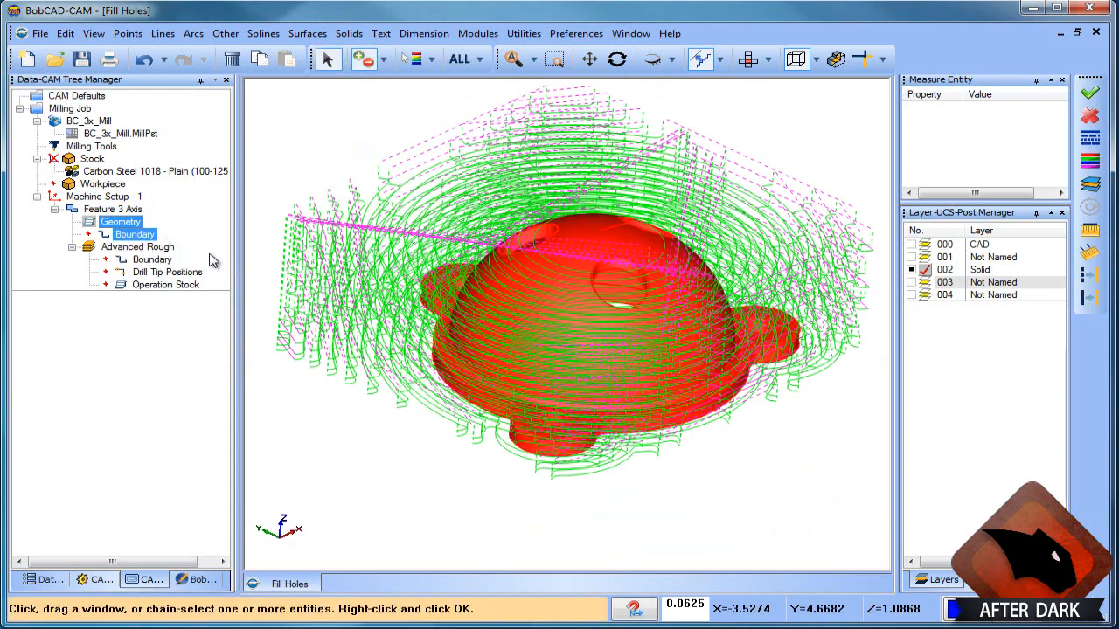
pyautogui.rightClick(121, 221)
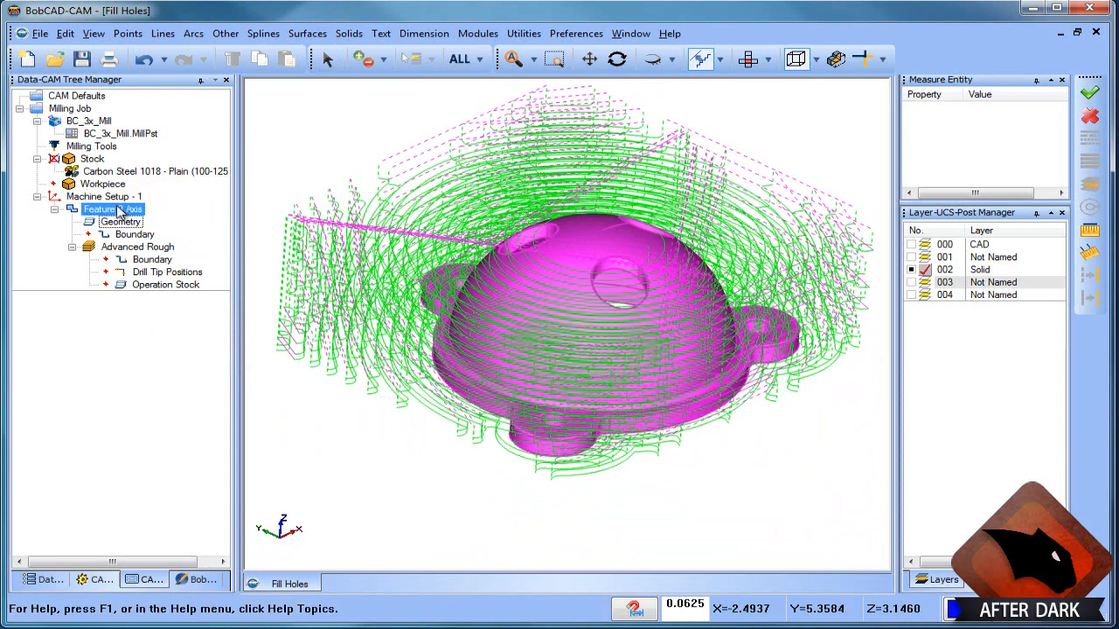
# Turn on Ignore Holes in the Advanced Rough parameters of Feature 3 Axis.
pyautogui.doubleClick(98, 208)
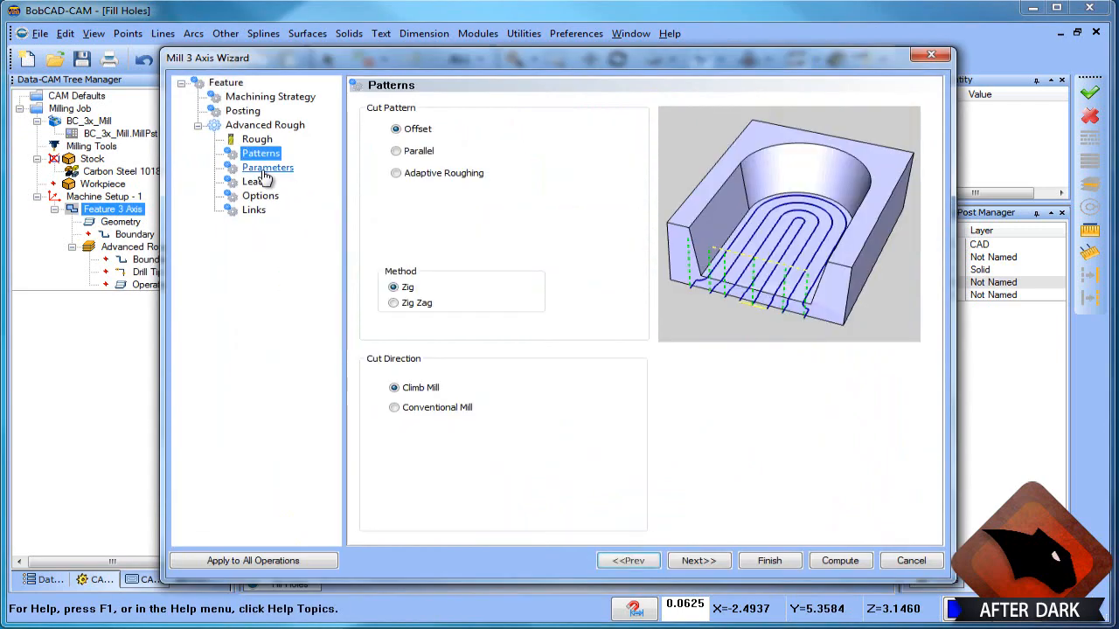
pyautogui.click(267, 167)
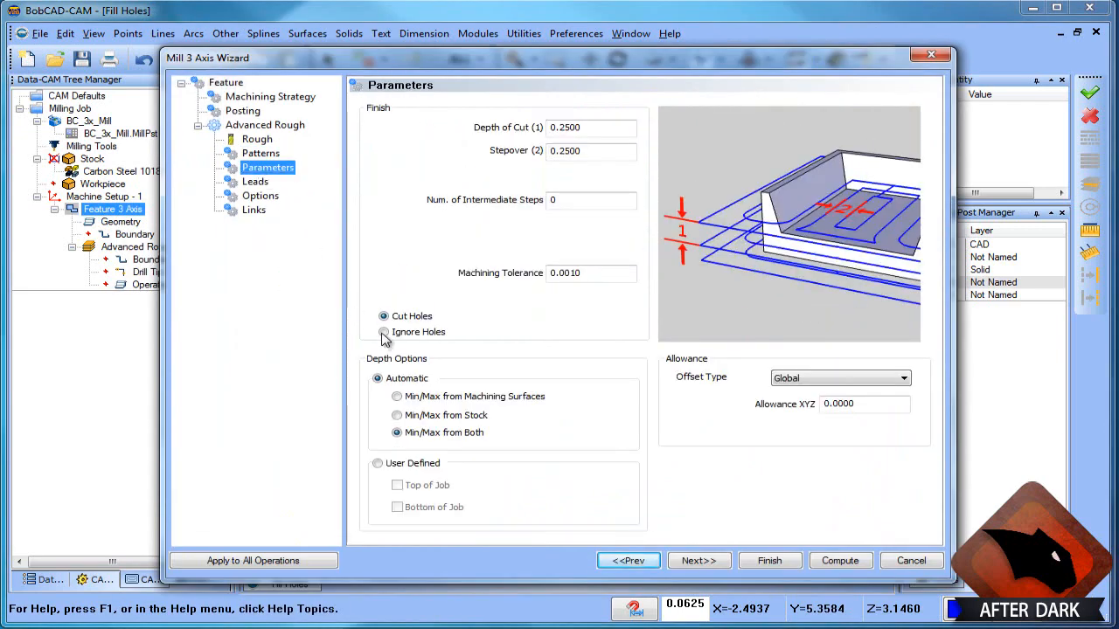
pyautogui.click(840, 560)
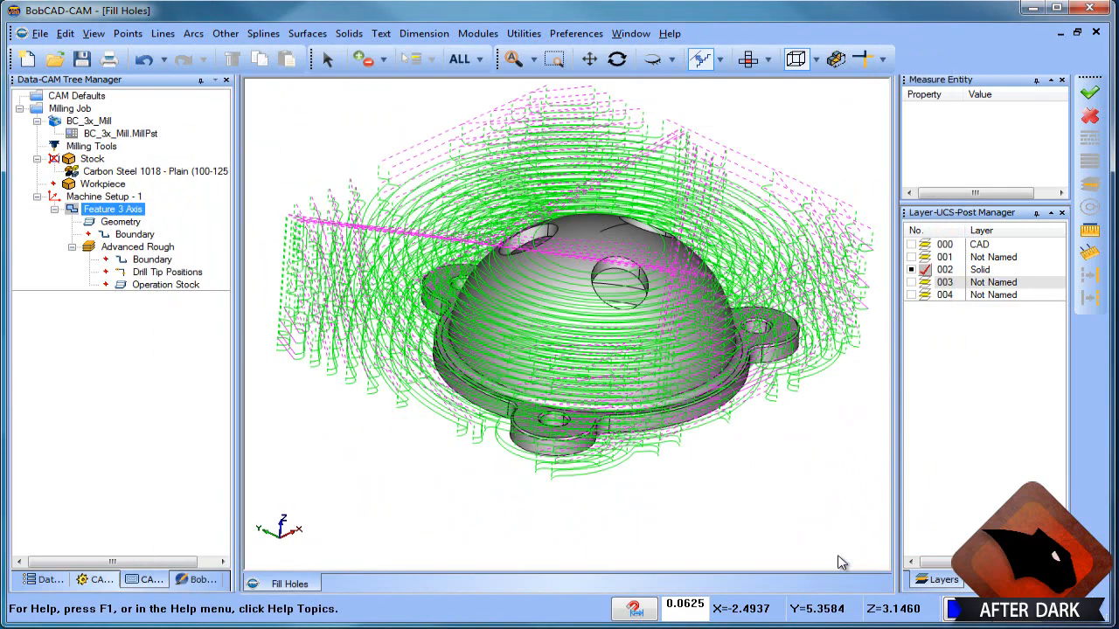